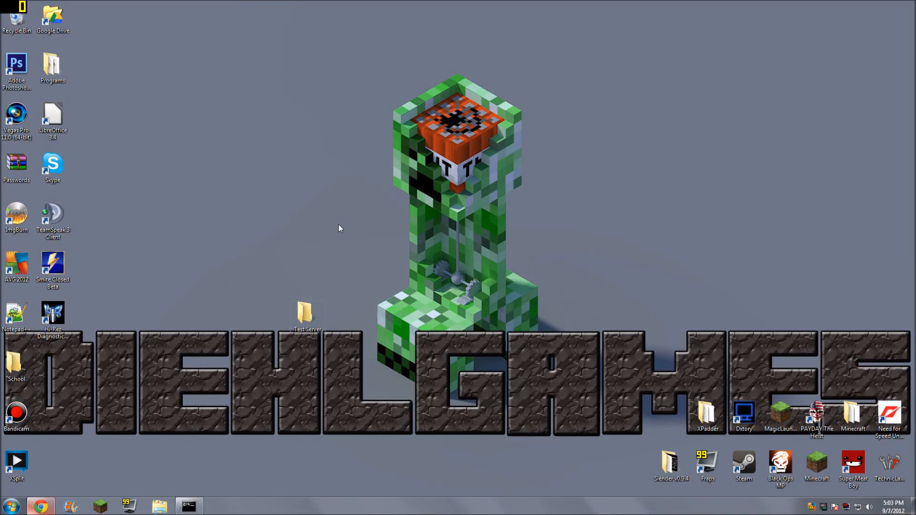
pyautogui.moveTo(661, 399)
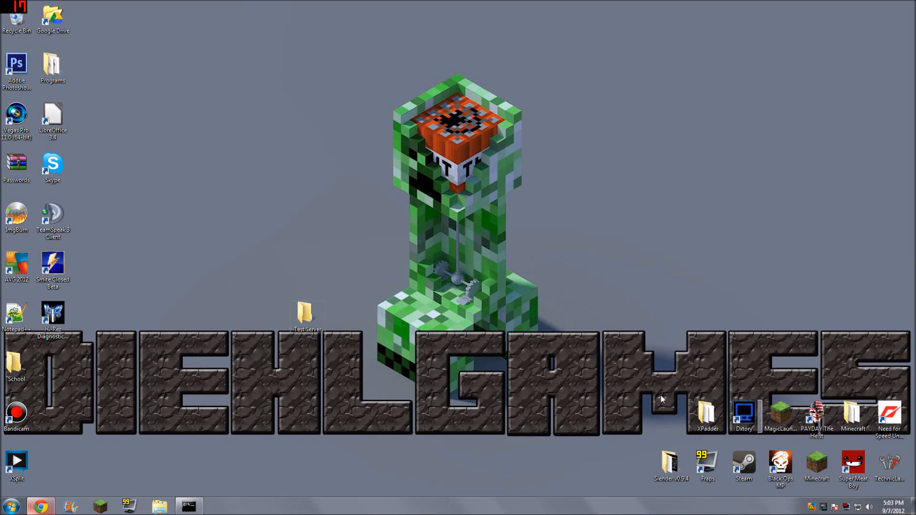
pyautogui.moveTo(303, 375)
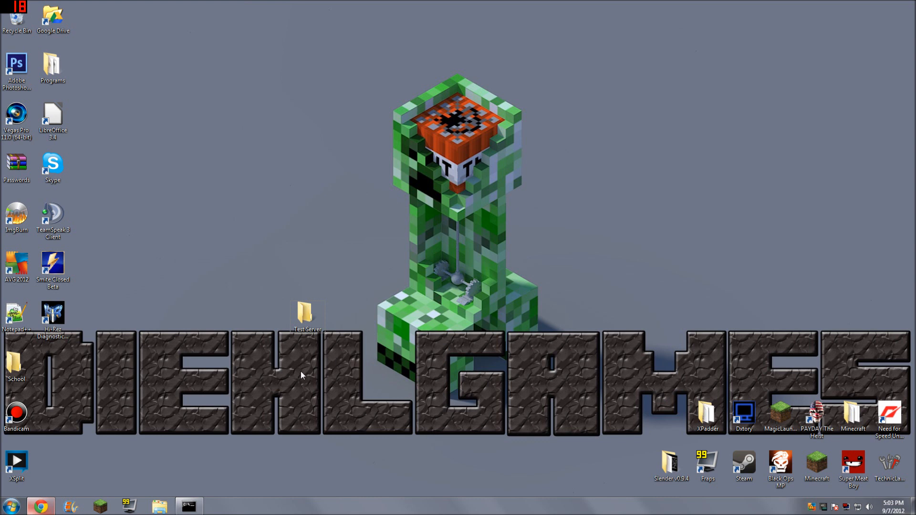
pyautogui.moveTo(131, 427)
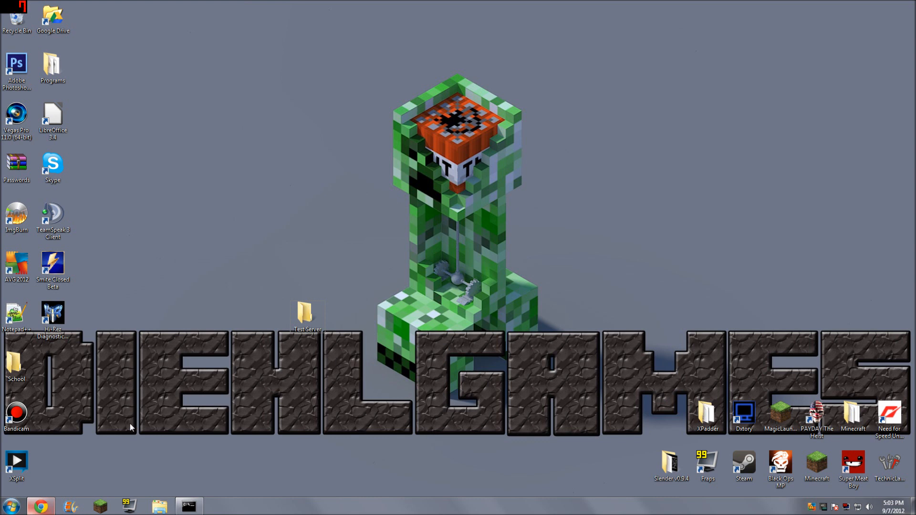
pyautogui.moveTo(113, 461)
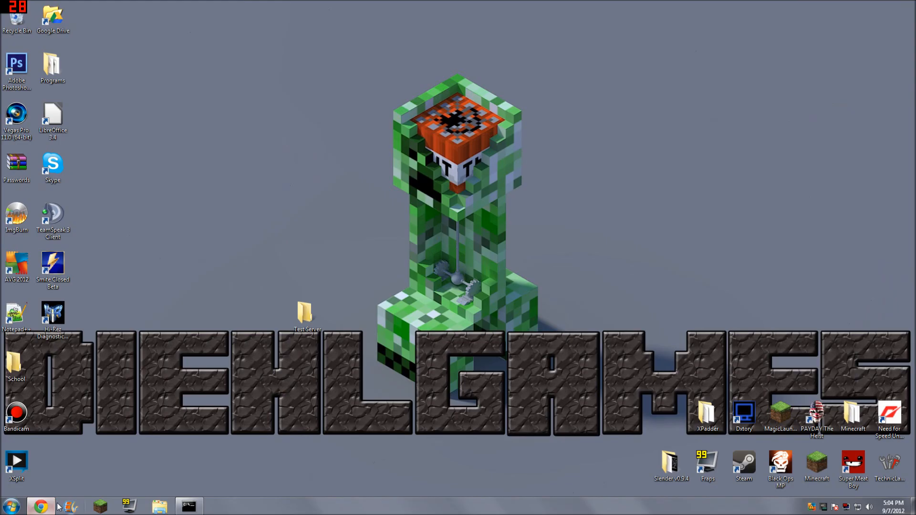
# Download Minecraft_Server.exe from the Multiplayer Server link on minecraft.net's download page.
pyautogui.click(40, 505)
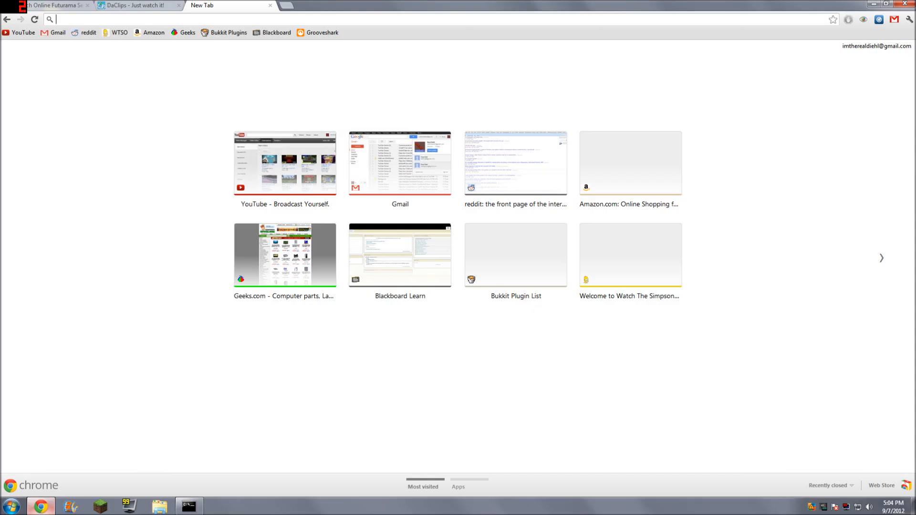
pyautogui.write('minecraft.net')
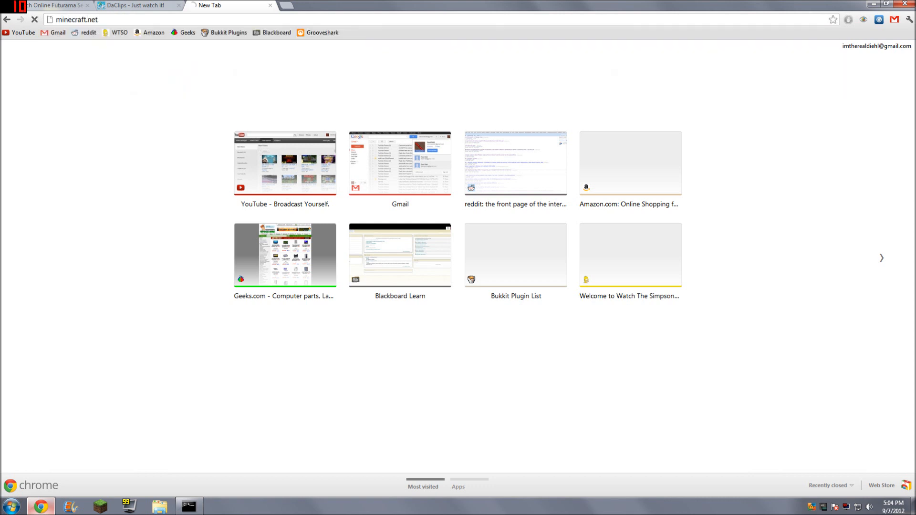
pyautogui.press('Return')
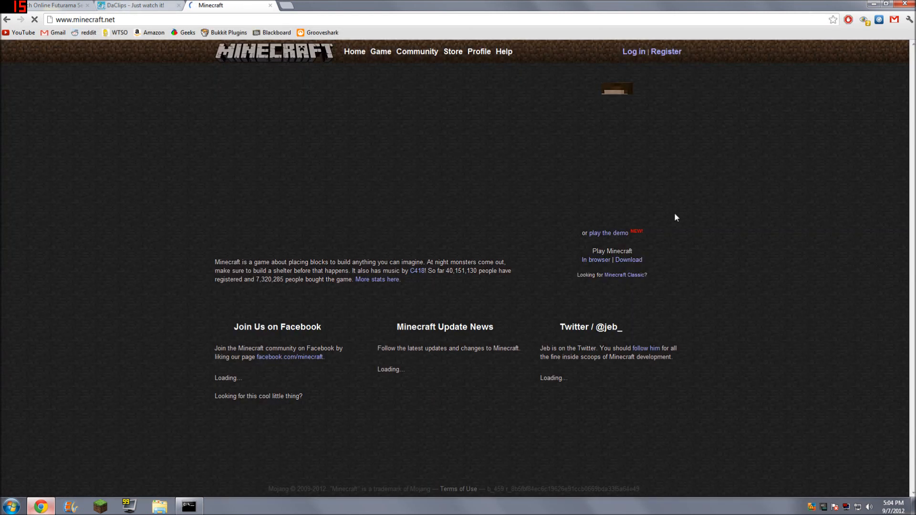
pyautogui.click(629, 260)
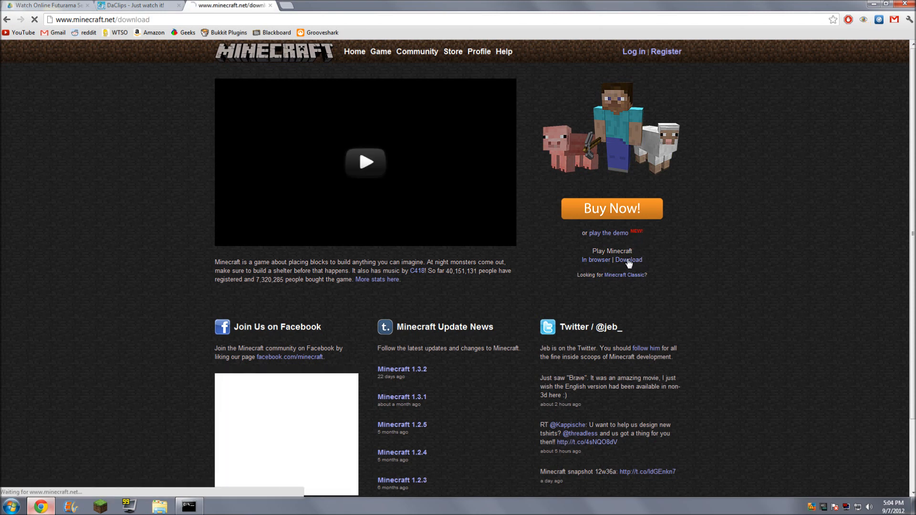
pyautogui.click(629, 260)
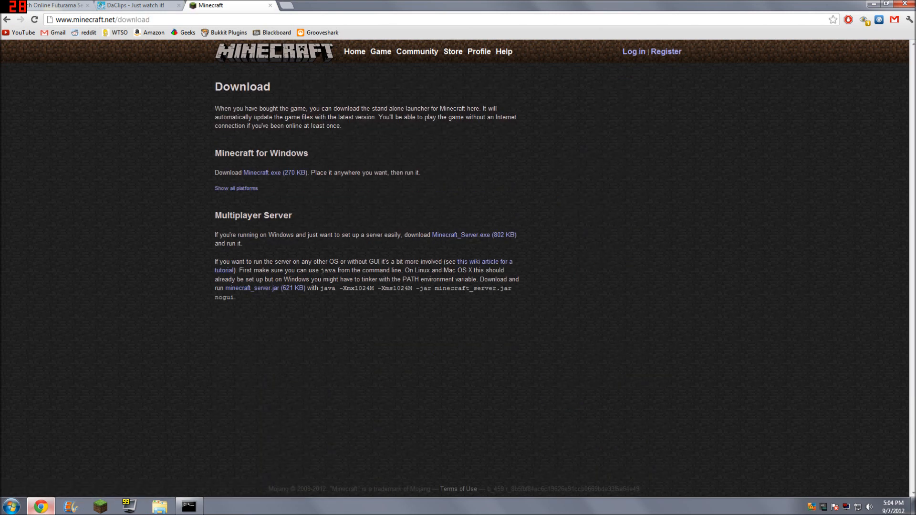
pyautogui.moveTo(464, 237)
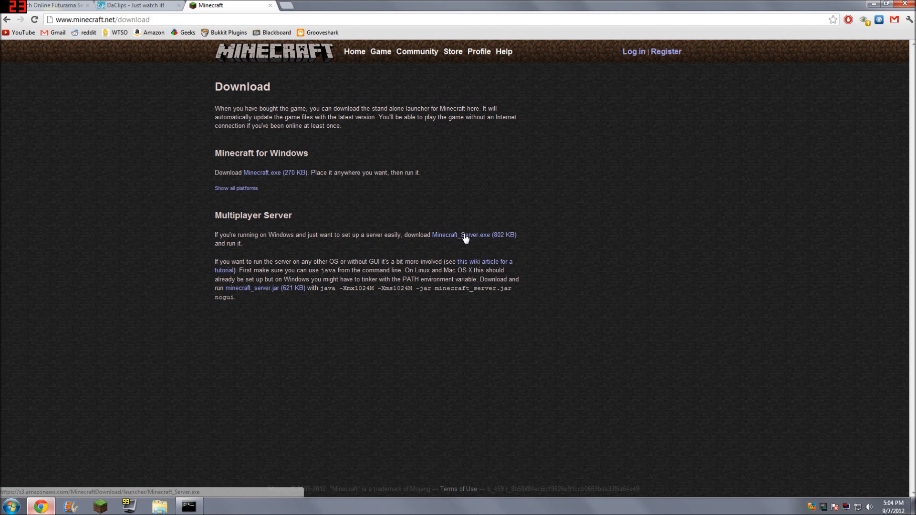
pyautogui.click(460, 235)
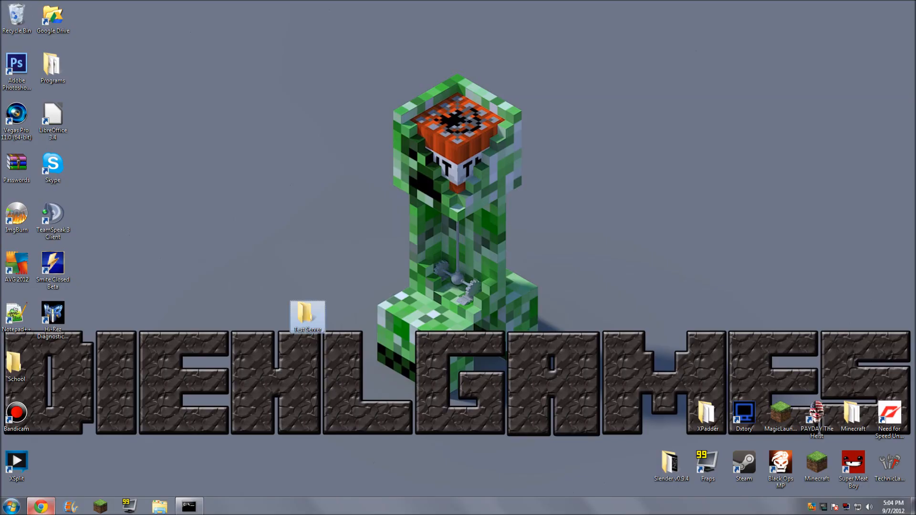
# Run Minecraft_Server.exe once inside the Test Server folder, then close the server window.
pyautogui.click(39, 506)
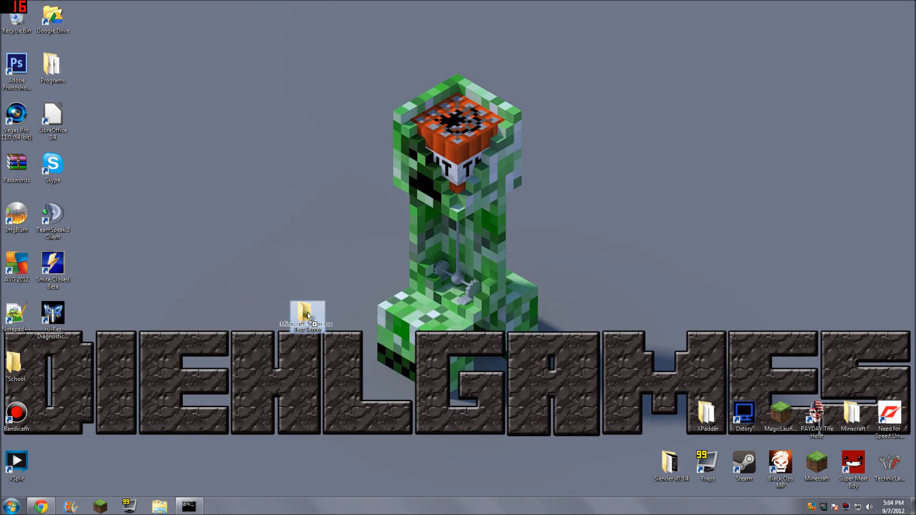
pyautogui.doubleClick(306, 313)
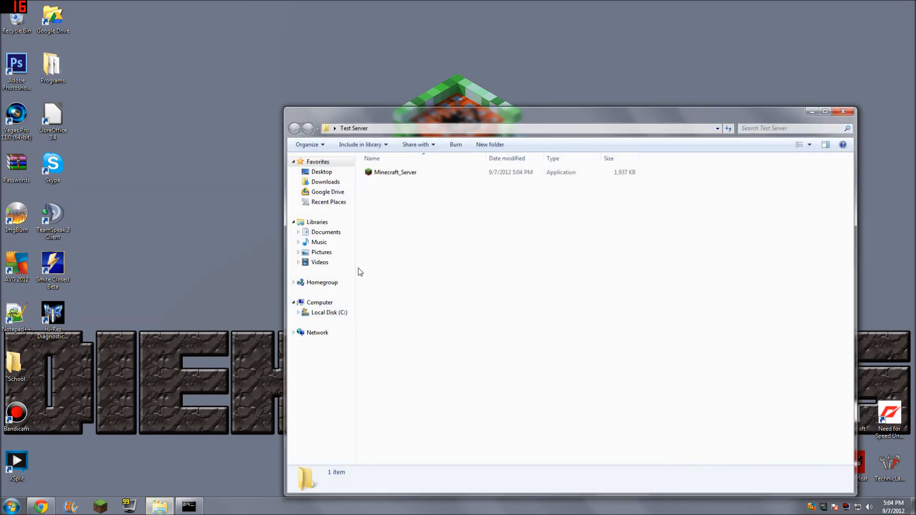
pyautogui.doubleClick(395, 171)
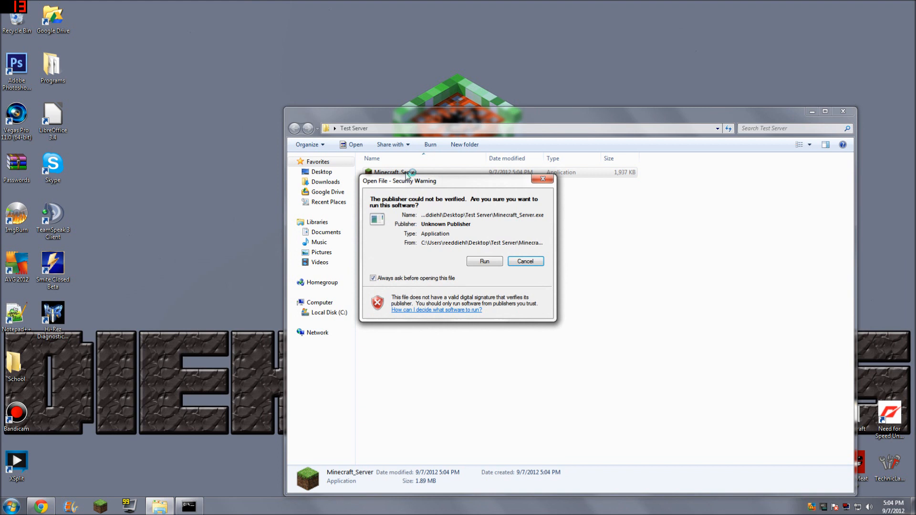
pyautogui.click(484, 261)
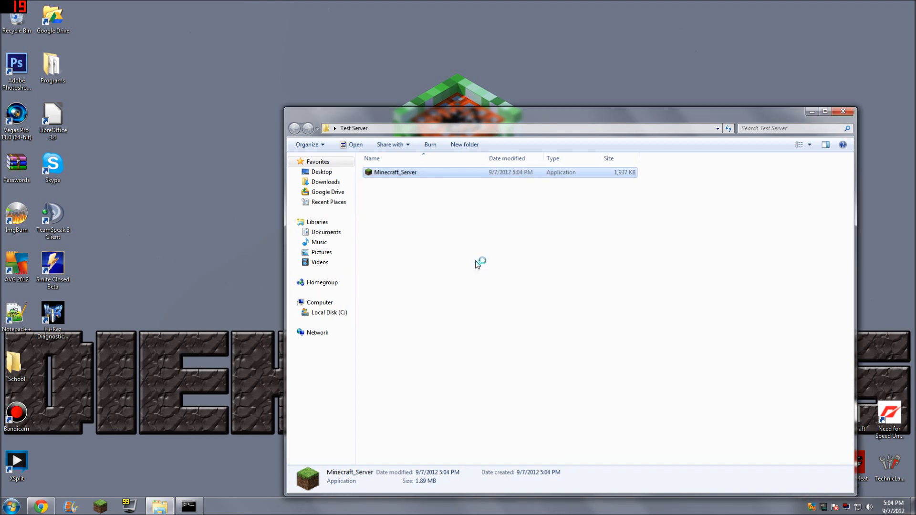
pyautogui.doubleClick(395, 172)
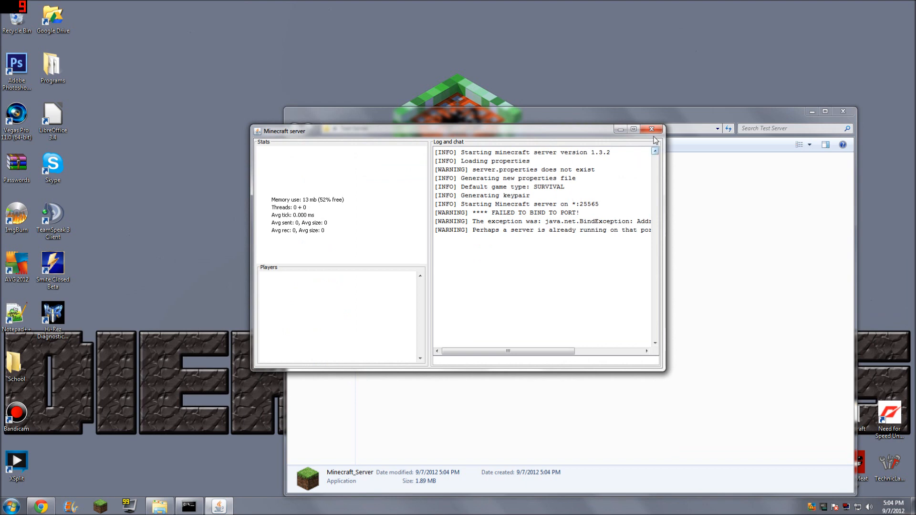
pyautogui.click(652, 128)
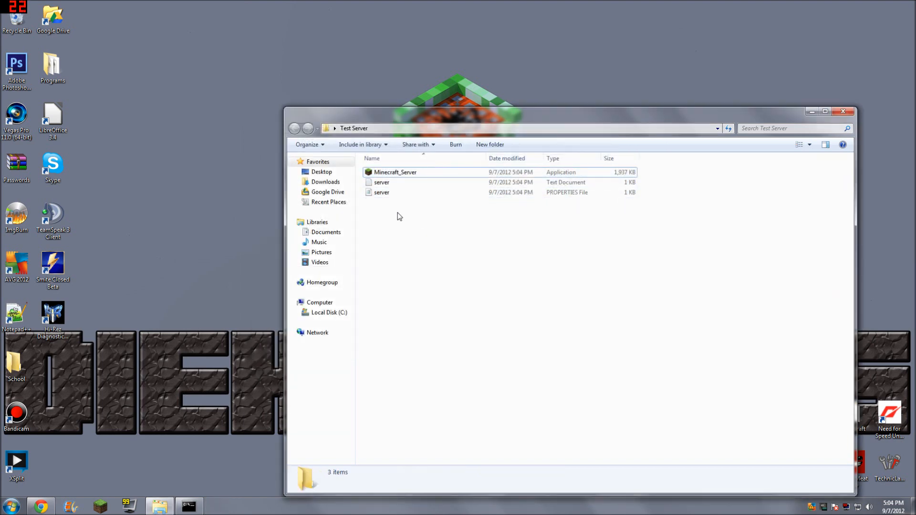
# Open the generated server properties file from Test Server in Notepad.
pyautogui.click(382, 192)
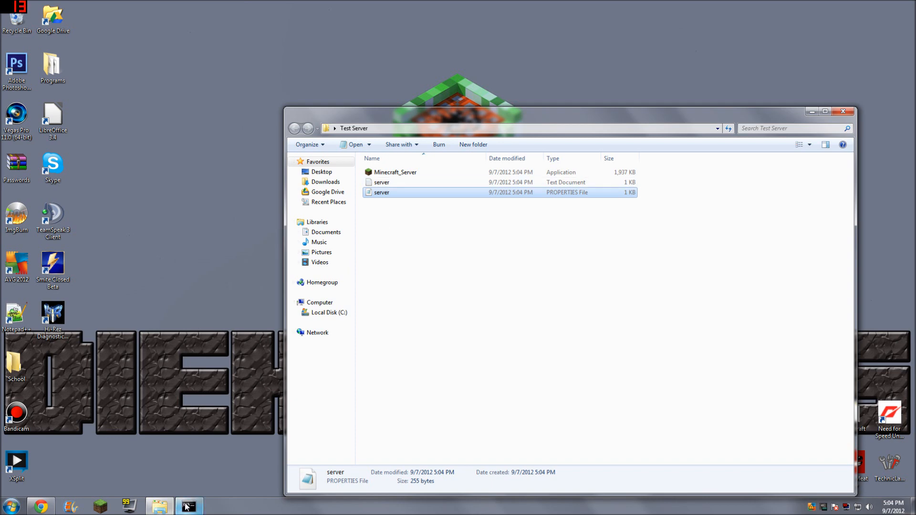
pyautogui.click(188, 506)
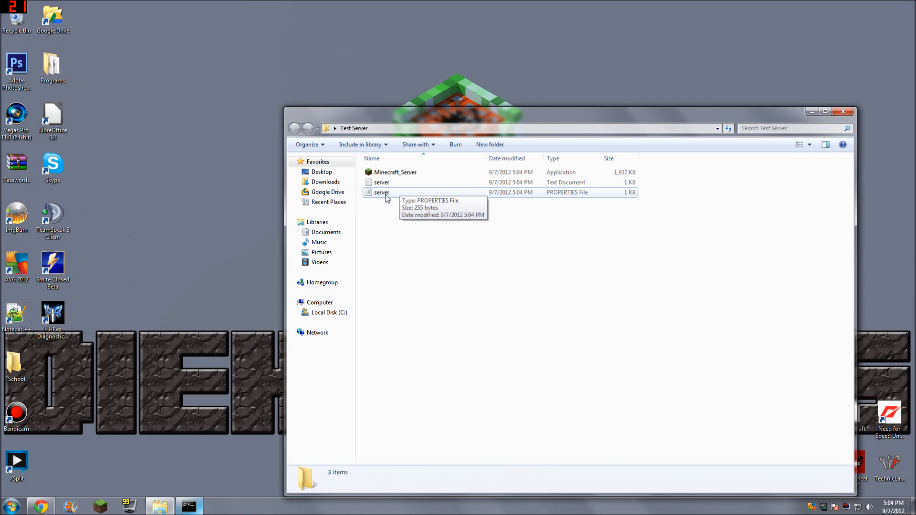
pyautogui.doubleClick(380, 192)
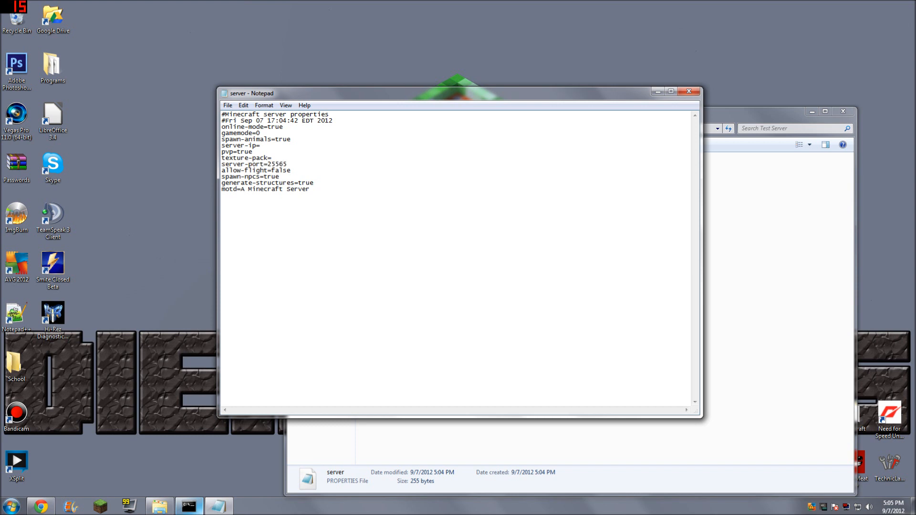
# Change server-port from 25565 to 25566 and set the motd to 'Awesomeness.'.
pyautogui.write('6')
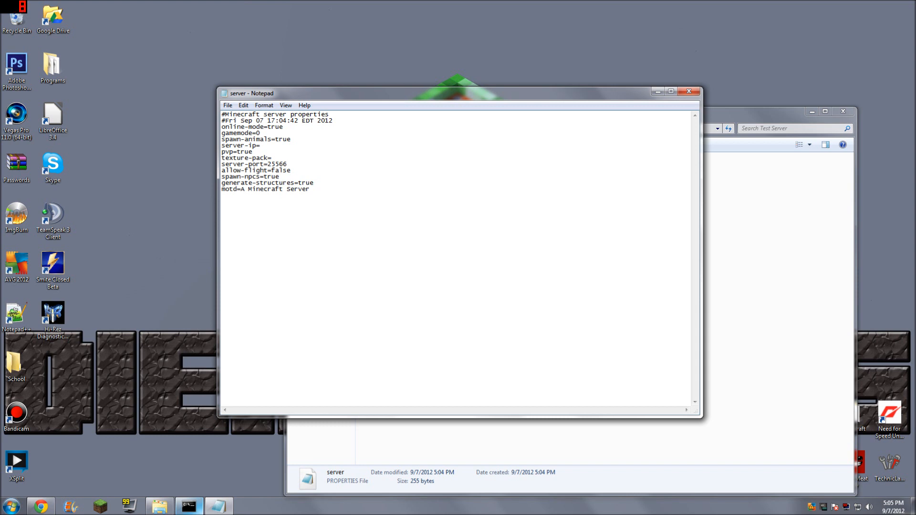
pyautogui.click(310, 189)
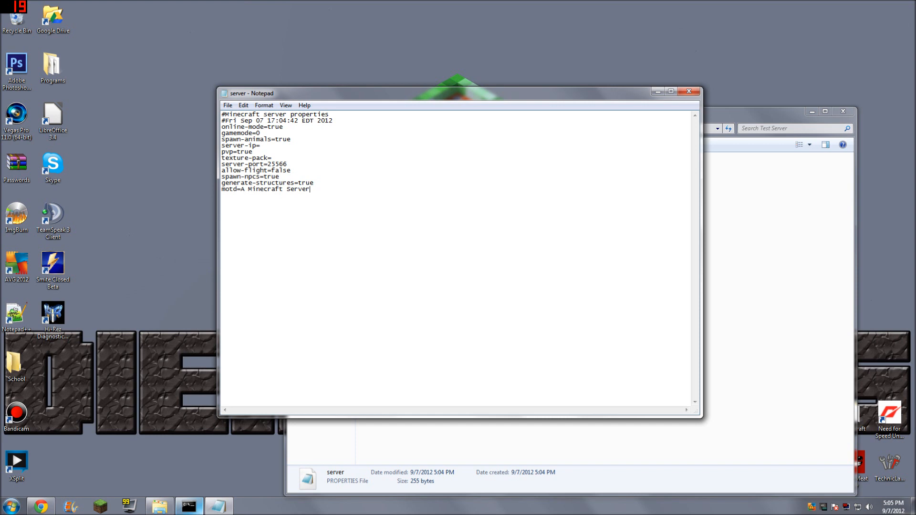
pyautogui.doubleClick(275, 188)
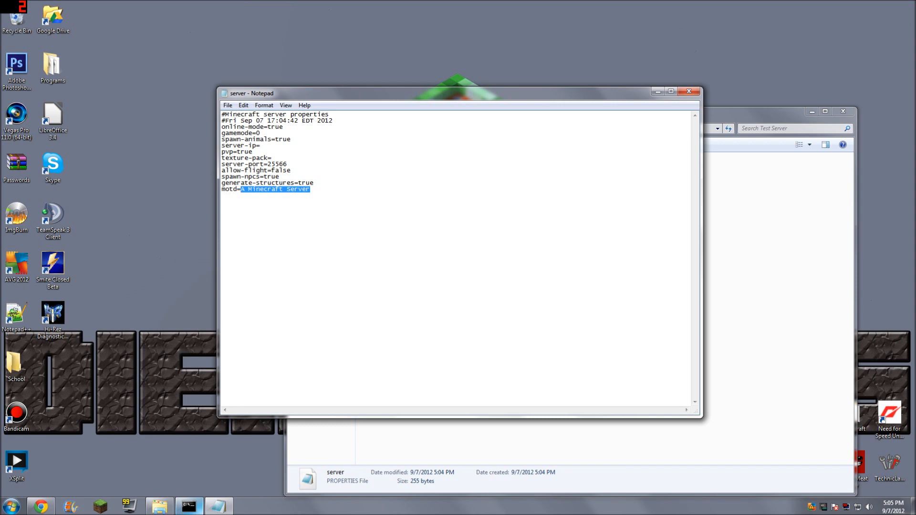
pyautogui.write('Awesome')
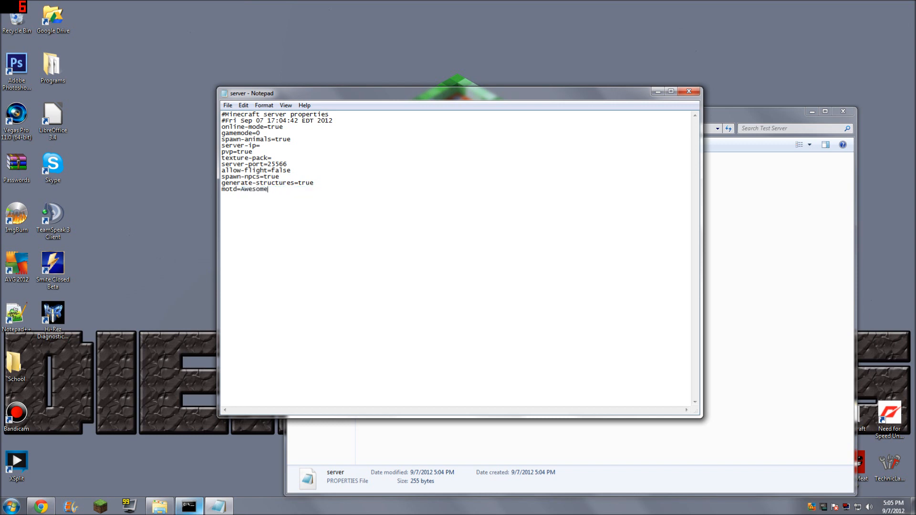
pyautogui.write('ness.')
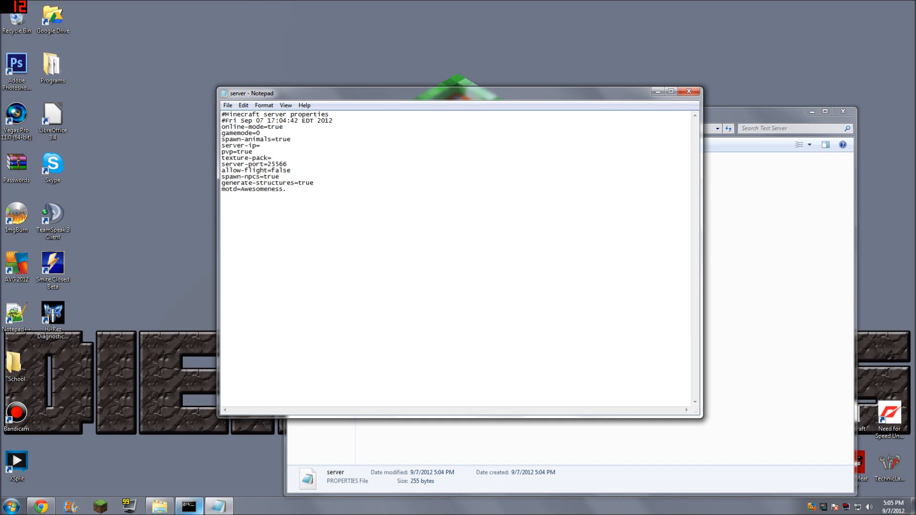
pyautogui.click(287, 190)
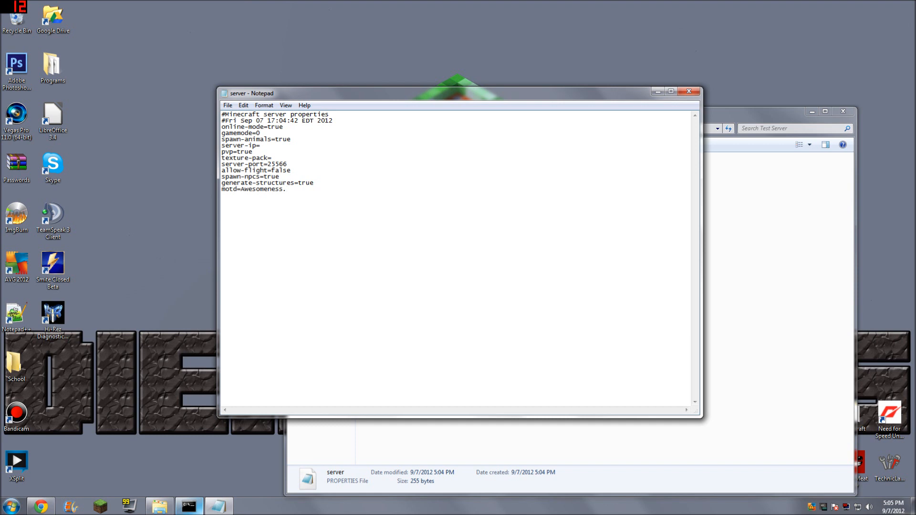
pyautogui.moveTo(341, 88)
pyautogui.write('1')
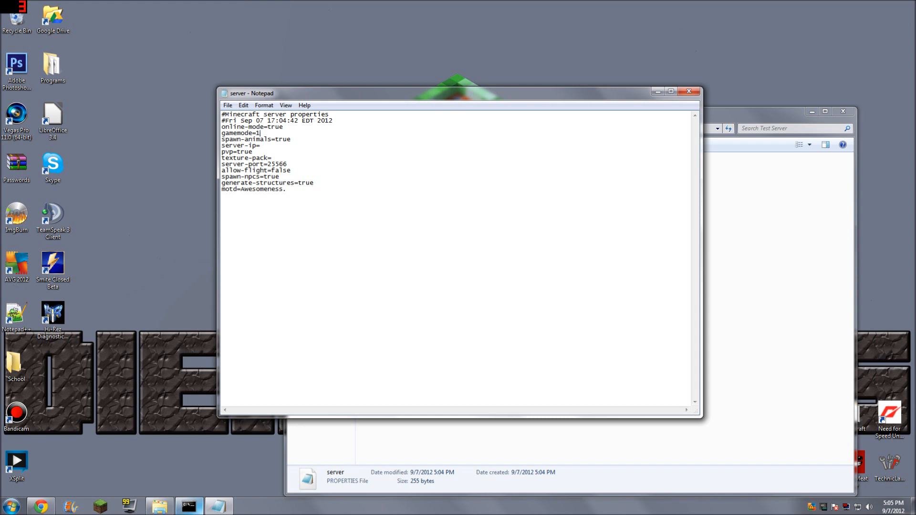
pyautogui.write('0')
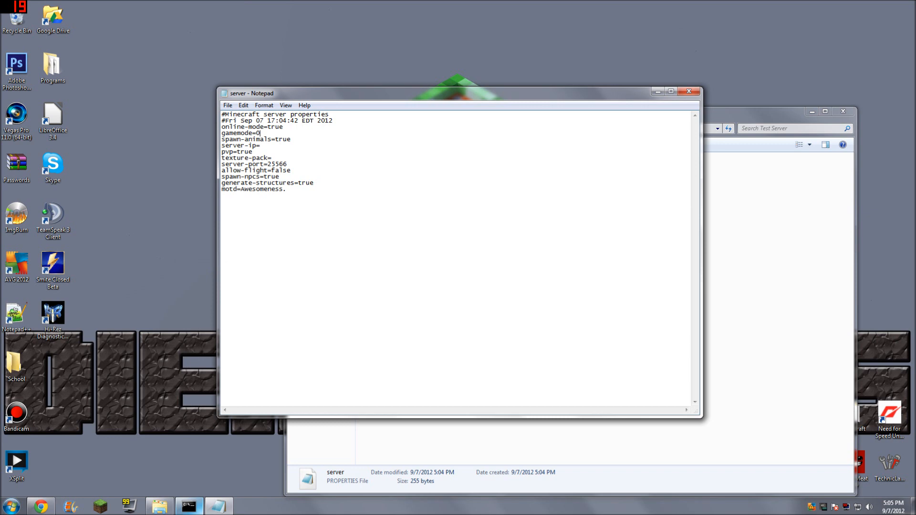
pyautogui.click(227, 105)
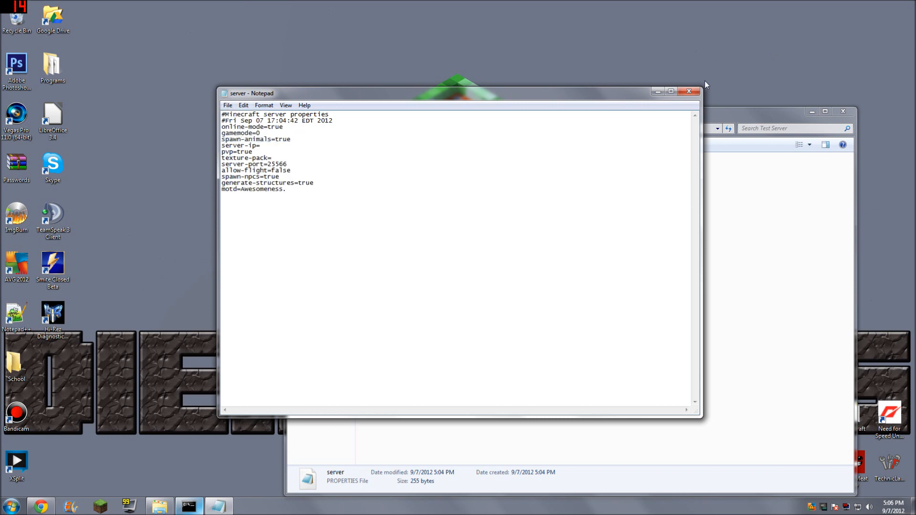
# Close the properties file, glance at the server log text file, and return to Chrome.
pyautogui.click(689, 91)
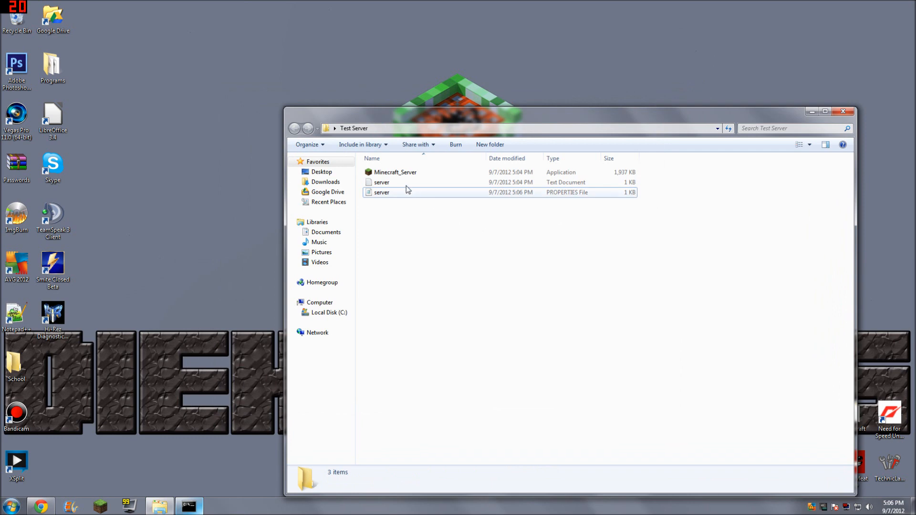
pyautogui.doubleClick(382, 182)
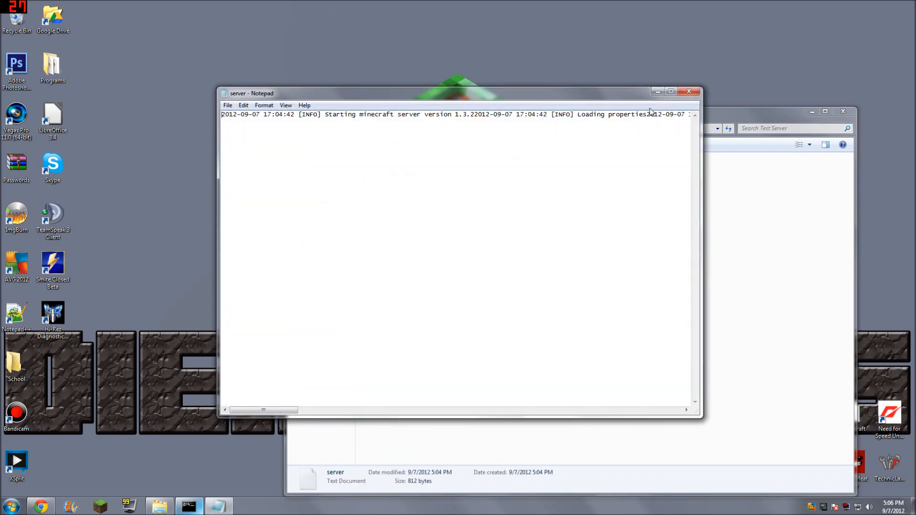
pyautogui.click(671, 92)
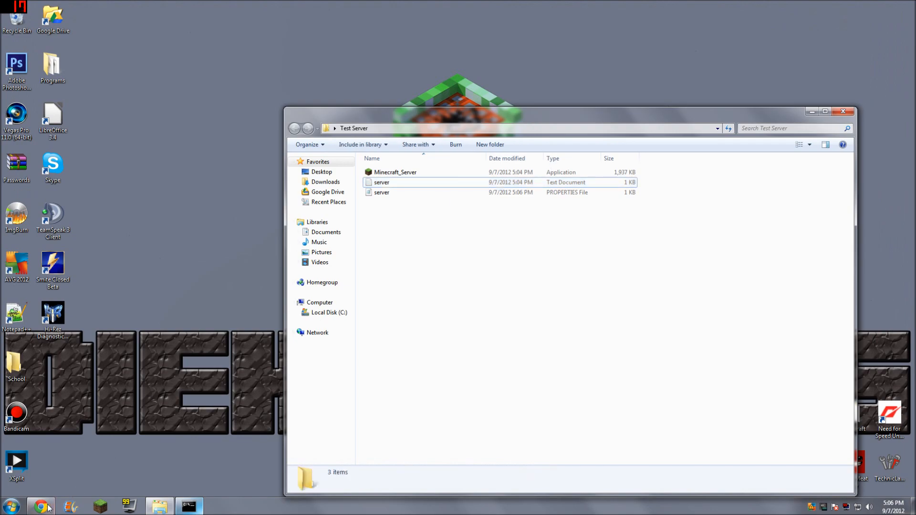
pyautogui.click(41, 506)
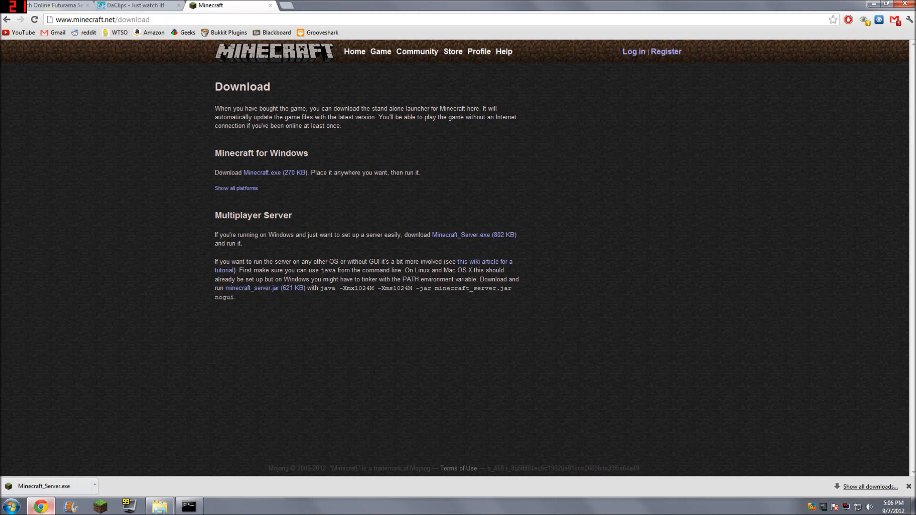
# Run ipconfig in Command Prompt to list the PC's IPv4 and gateway addresses.
pyautogui.click(100, 19)
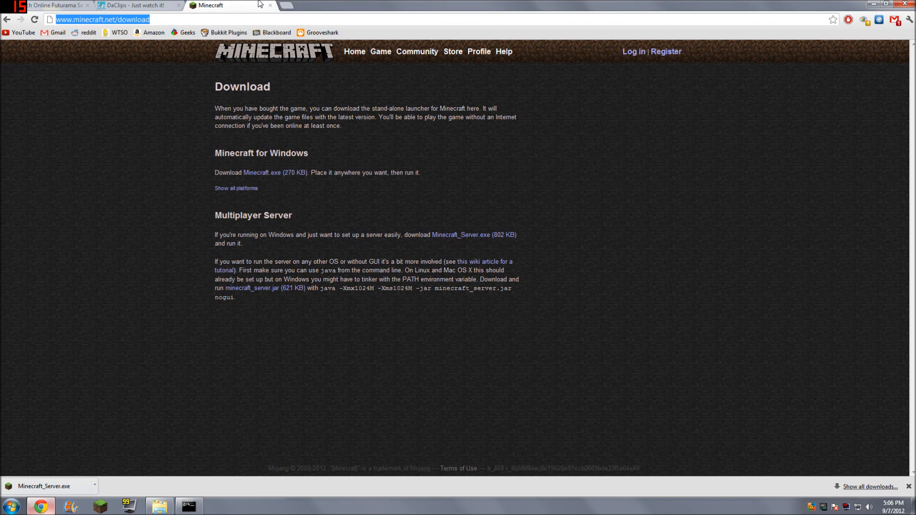
pyautogui.click(11, 506)
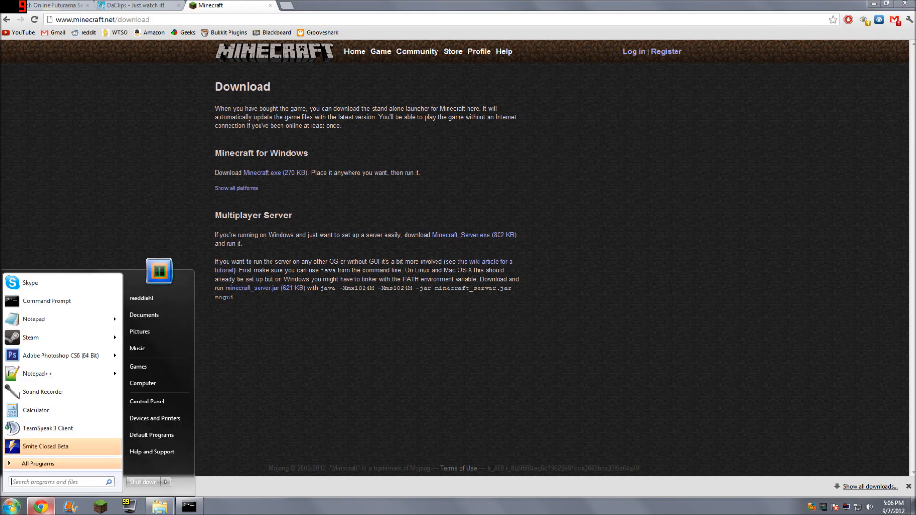
pyautogui.click(47, 301)
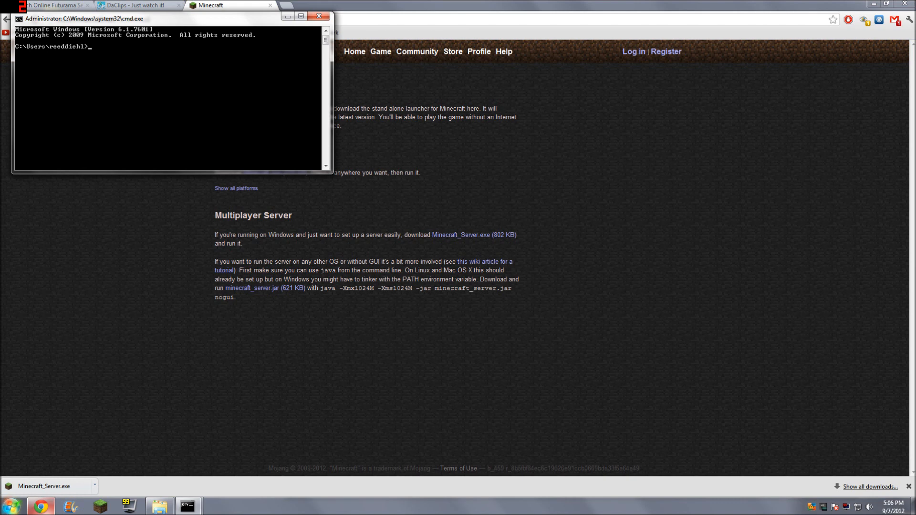
pyautogui.write('ipconf,')
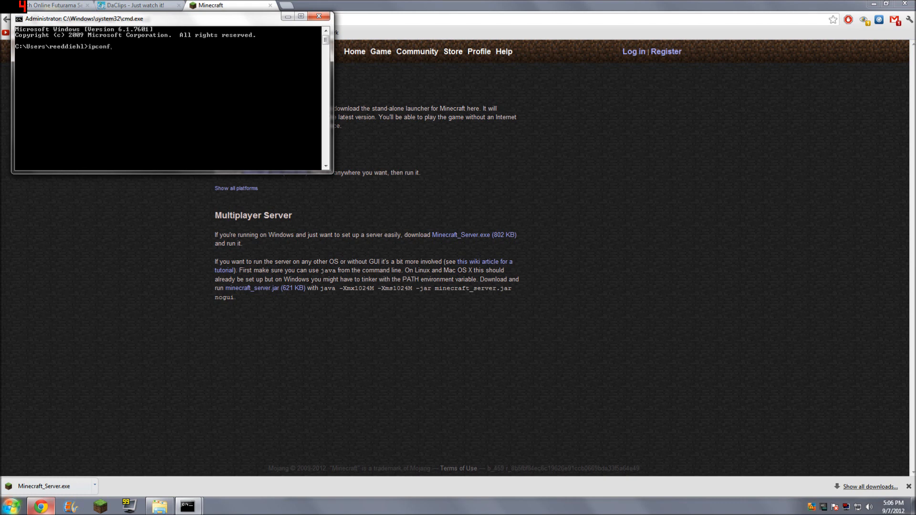
pyautogui.write('ig')
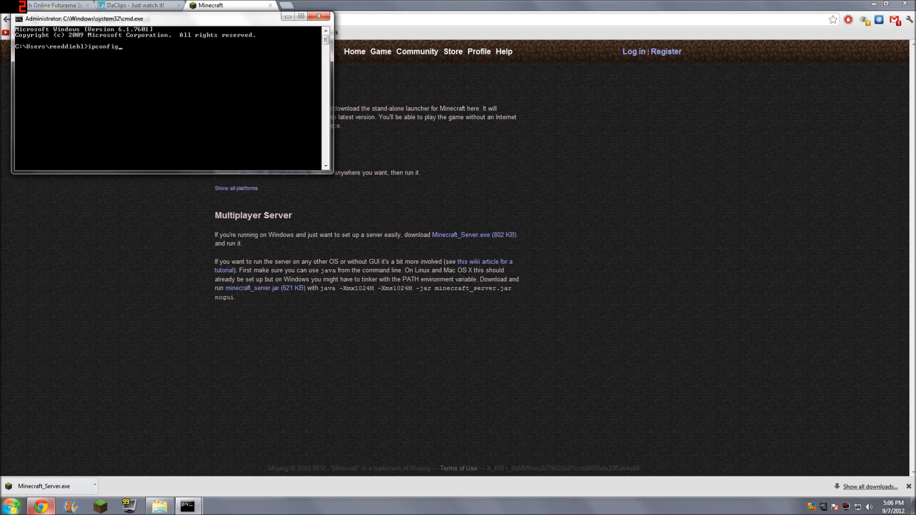
pyautogui.press('Return')
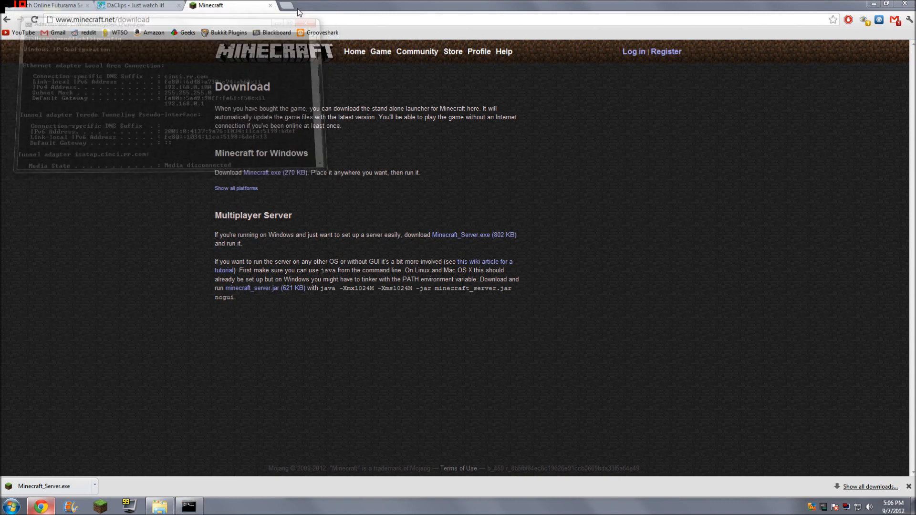
# Log in to the D-Link router admin and reach Advanced > Port Forwarding.
pyautogui.write('192.168.0.1/login_auth.asp')
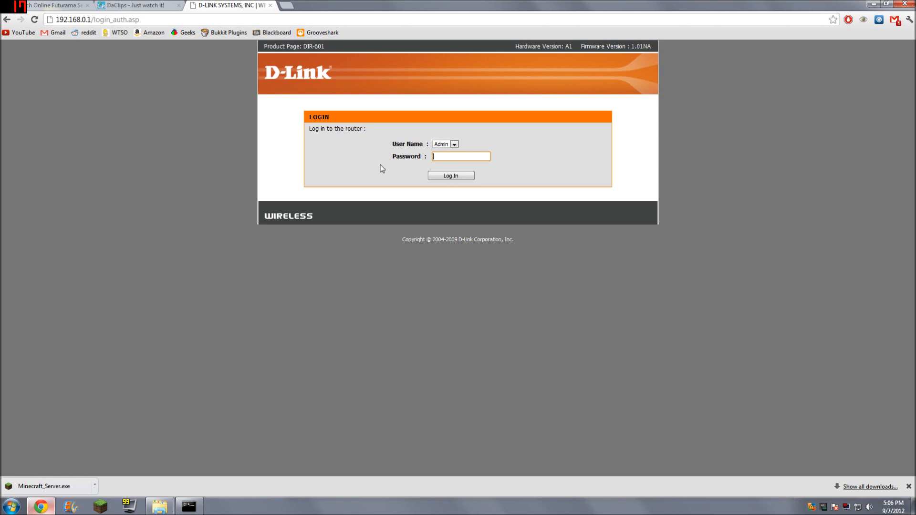
pyautogui.moveTo(548, 203)
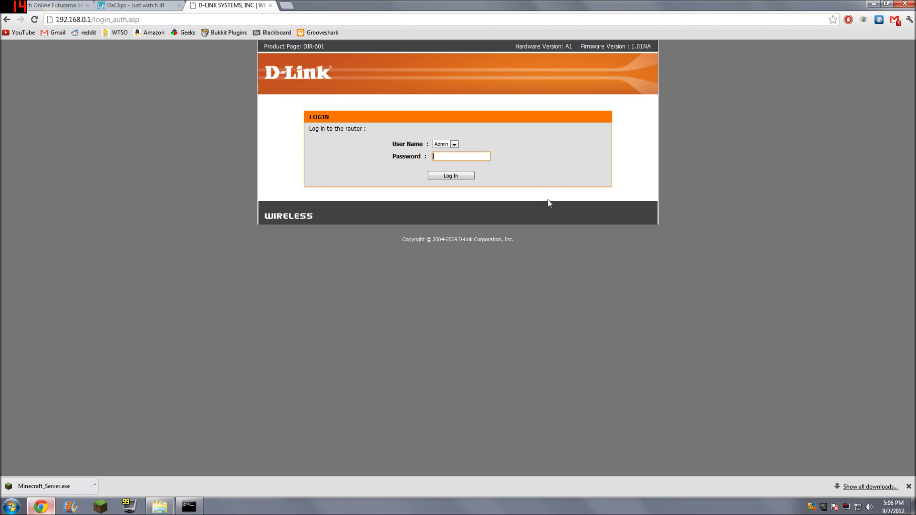
pyautogui.click(451, 175)
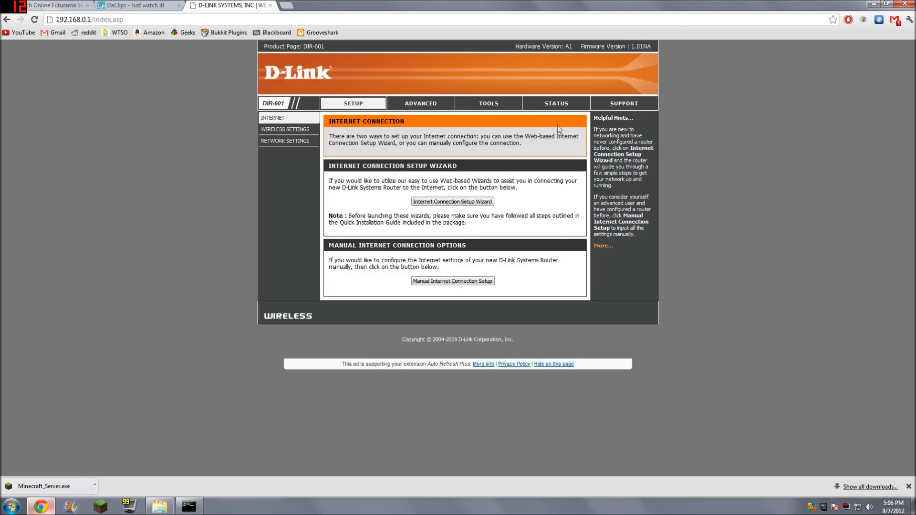
pyautogui.click(487, 103)
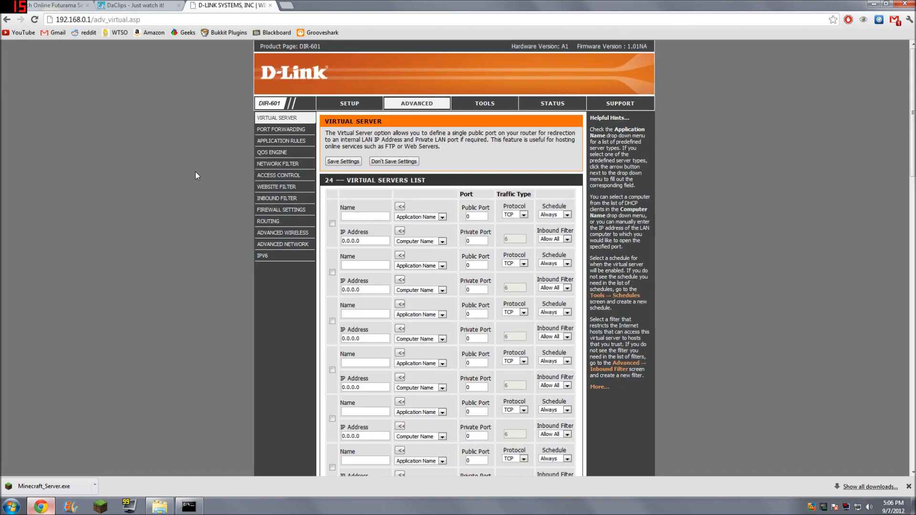
pyautogui.moveTo(216, 143)
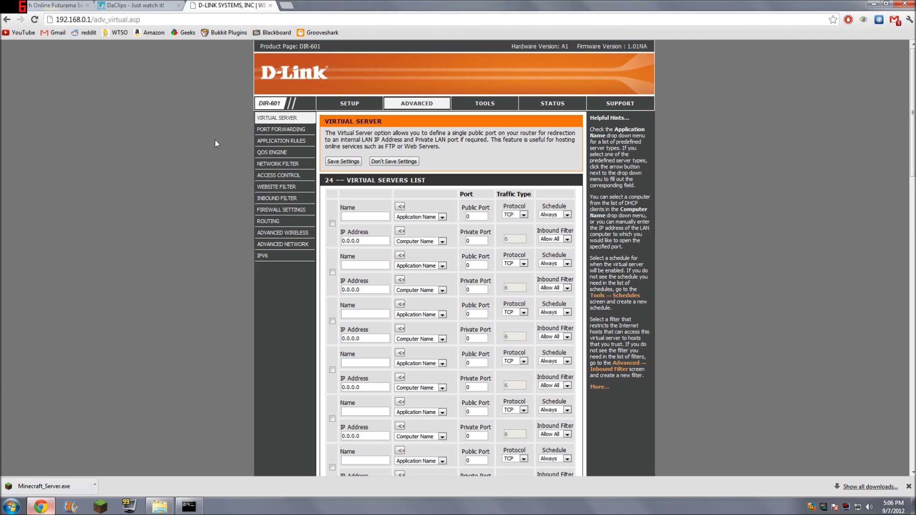
pyautogui.click(281, 129)
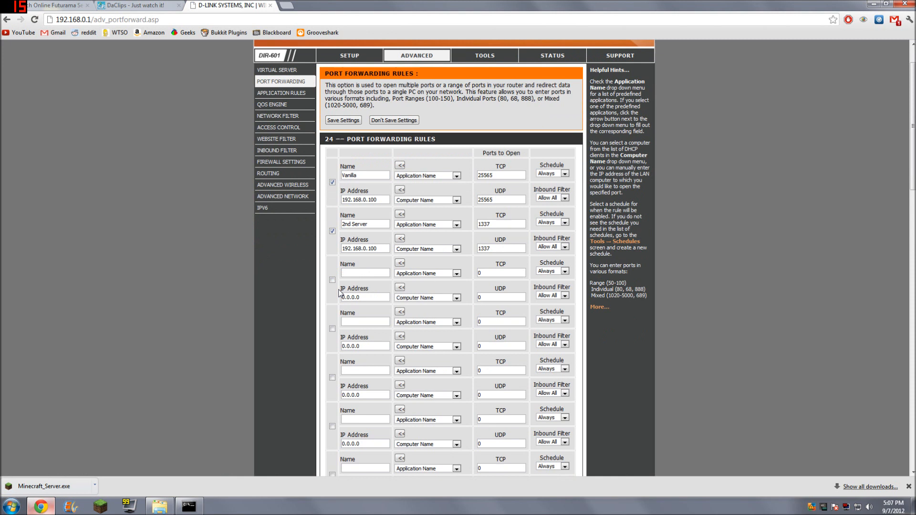
# Enable the third rule, name it '3rd Servr', and point it at 192.168.0.100.
pyautogui.click(365, 273)
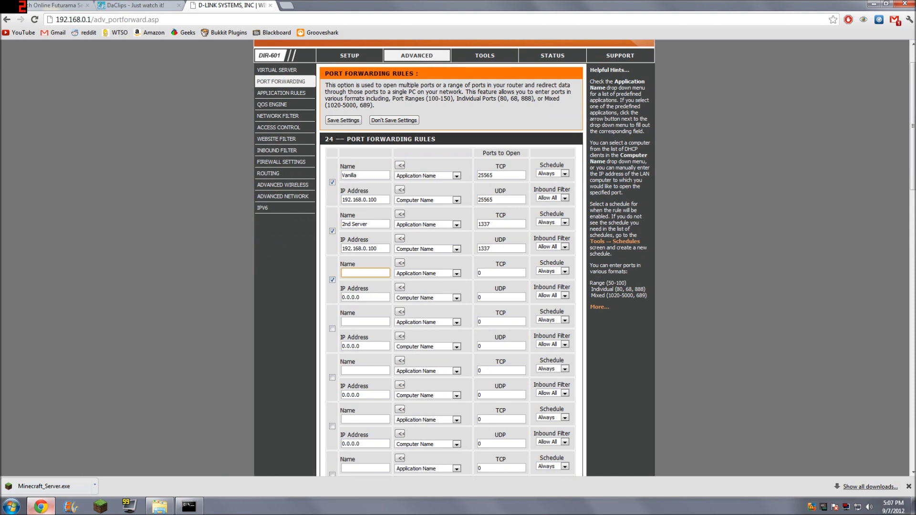
pyautogui.click(365, 273)
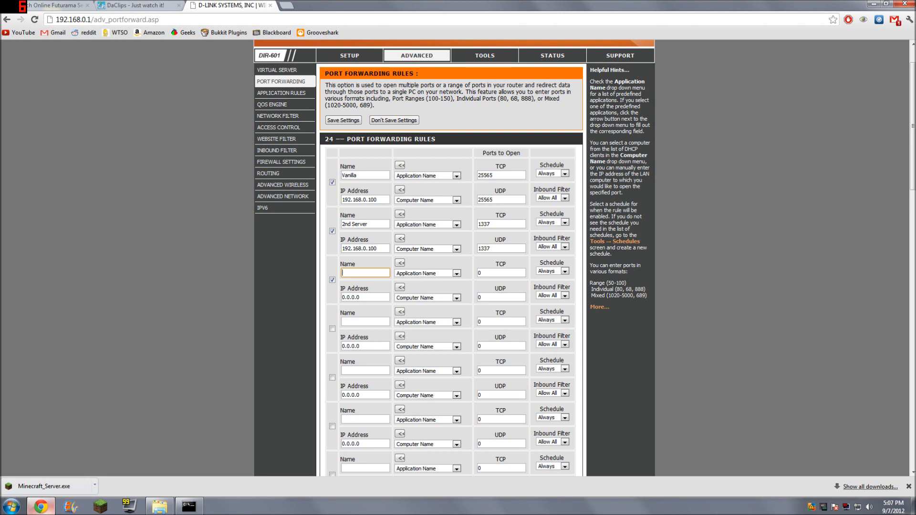
pyautogui.write('3rd Serv')
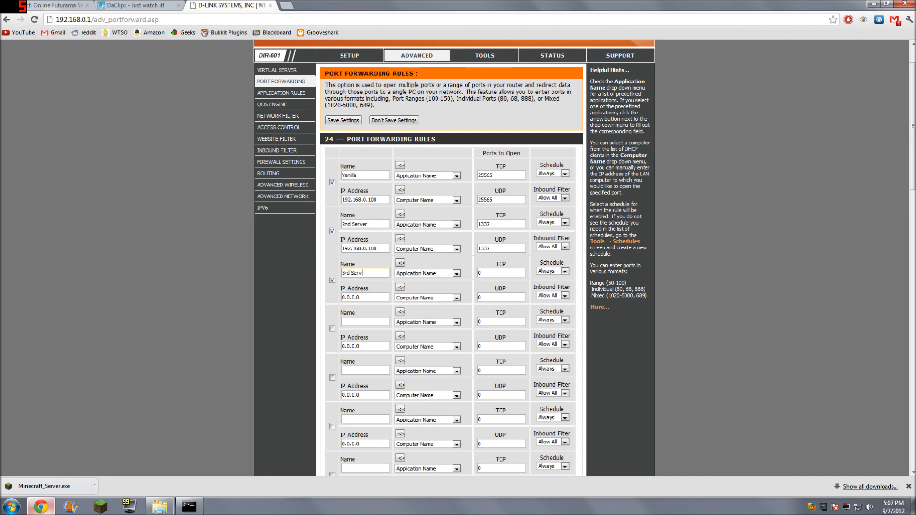
pyautogui.click(458, 298)
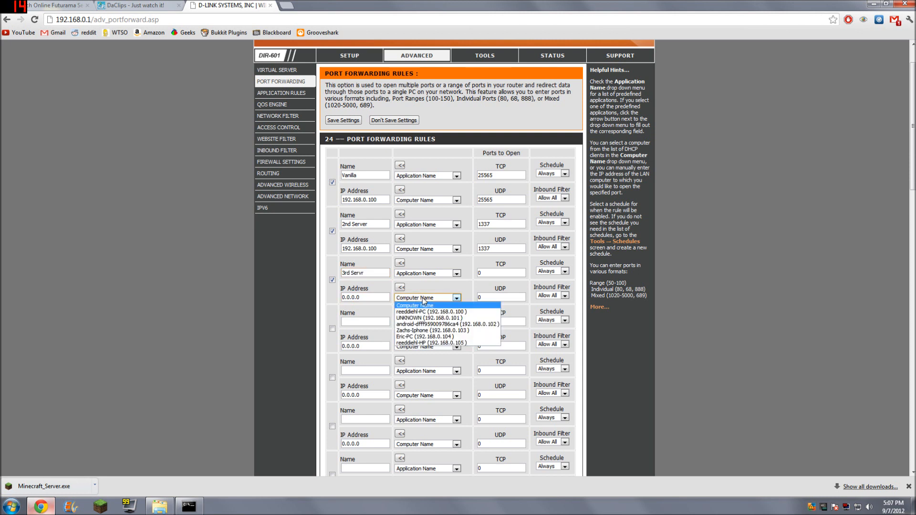
pyautogui.click(432, 311)
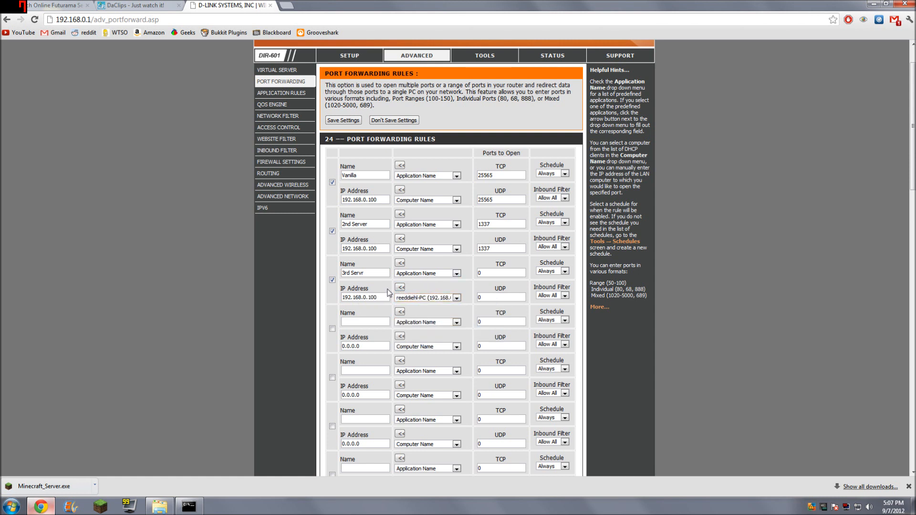
pyautogui.click(365, 297)
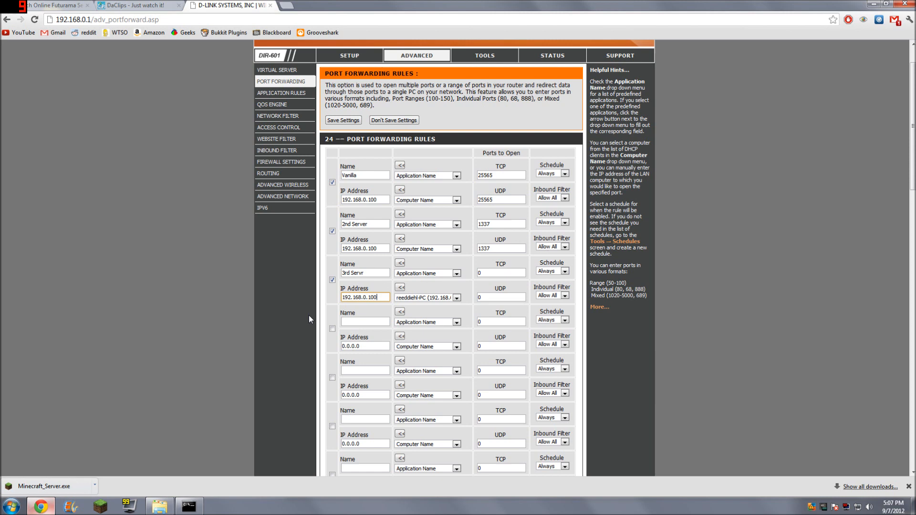
pyautogui.click(11, 506)
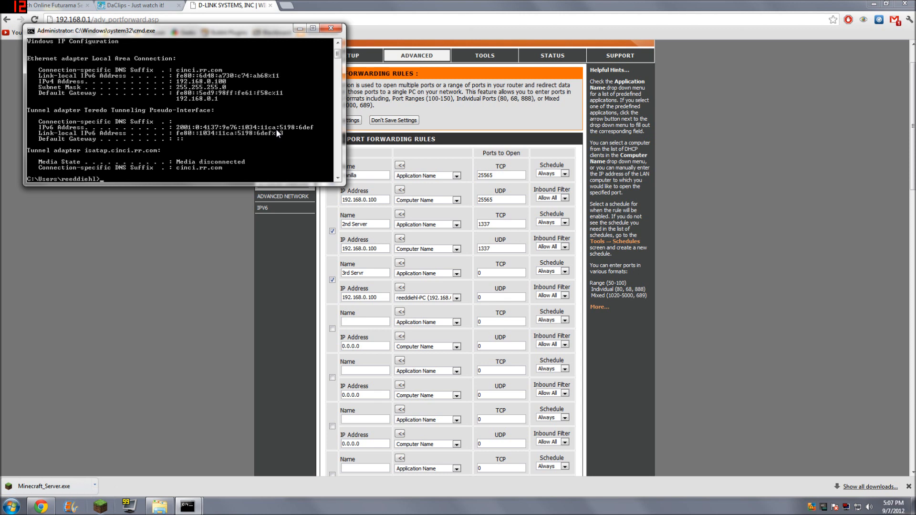
pyautogui.moveTo(84, 86)
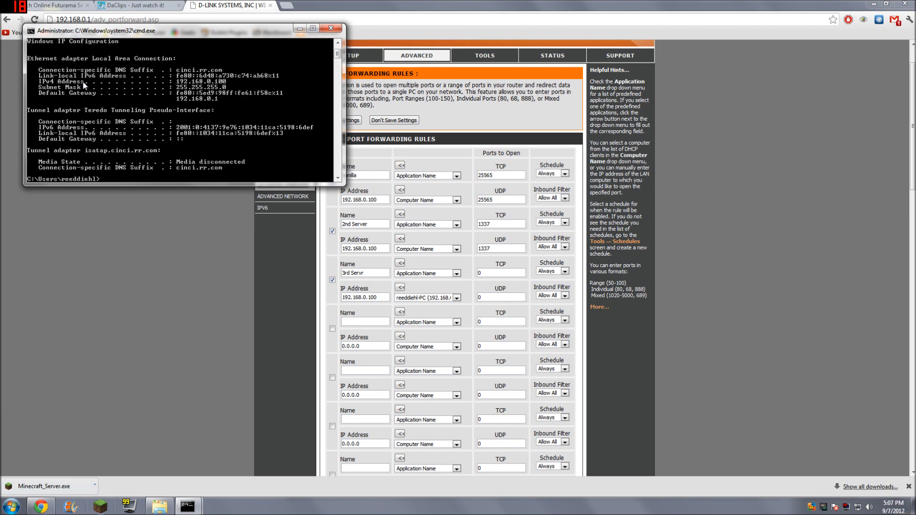
pyautogui.moveTo(230, 82)
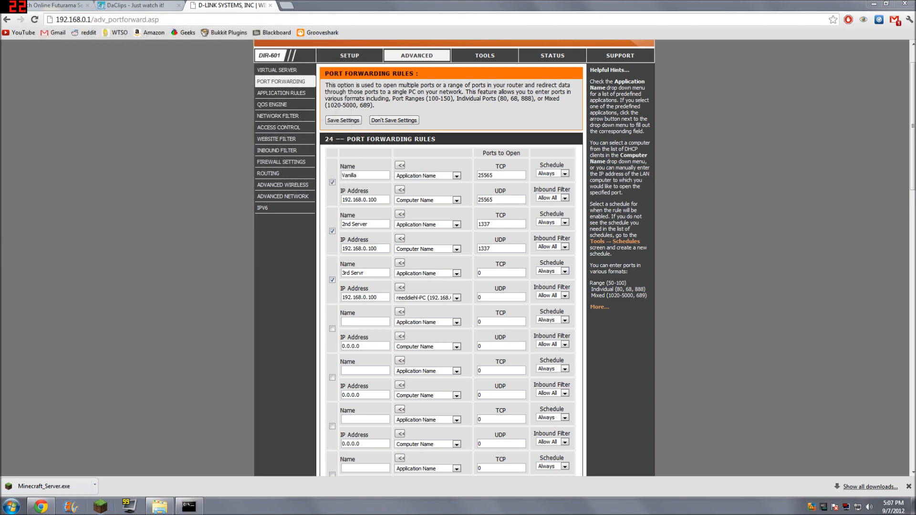
# Set the third D-Link rule's TCP and UDP ports to 25566 and save the settings.
pyautogui.click(500, 273)
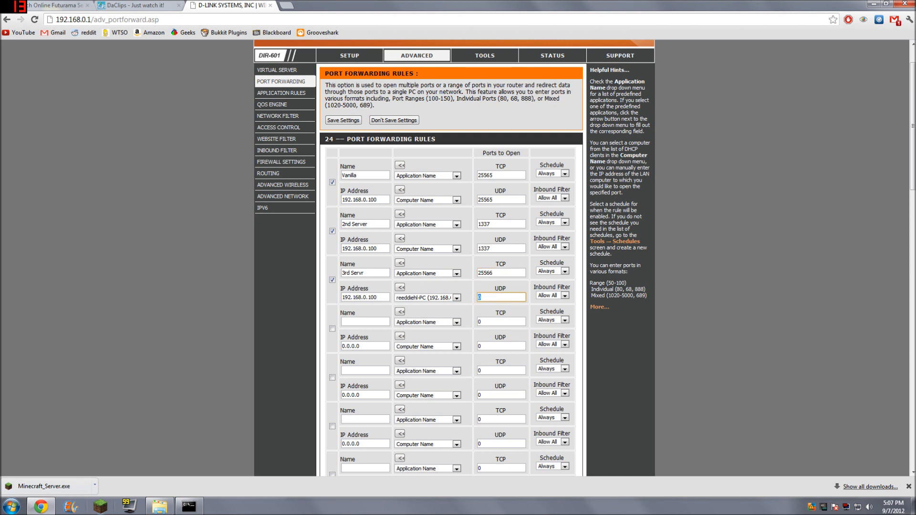
pyautogui.write('25566')
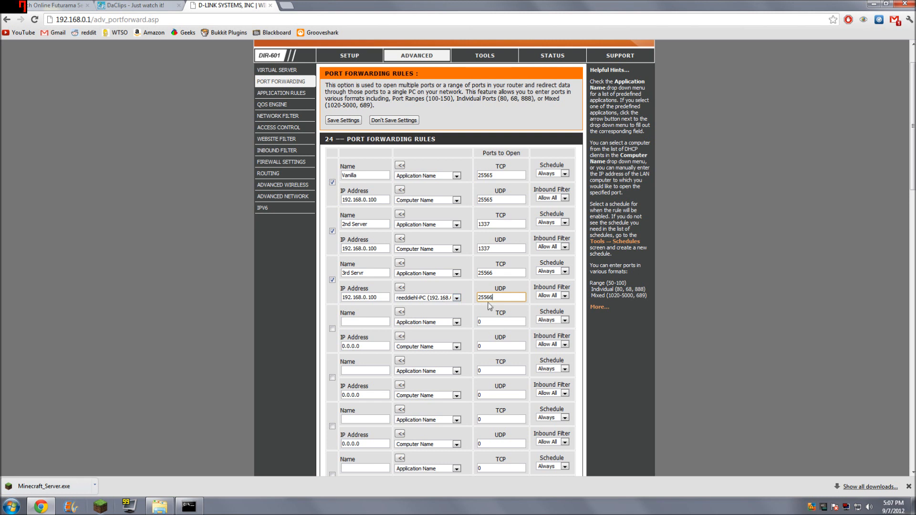
pyautogui.moveTo(415, 281)
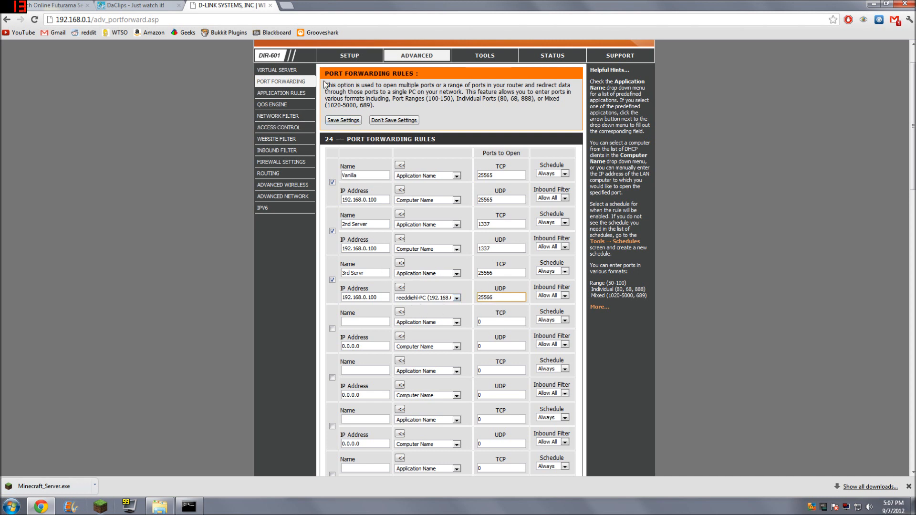
pyautogui.click(344, 119)
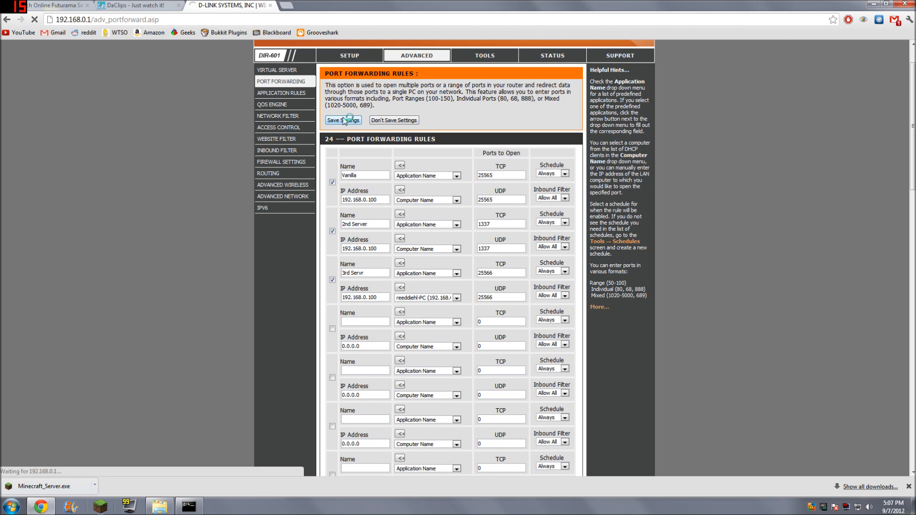
pyautogui.click(343, 120)
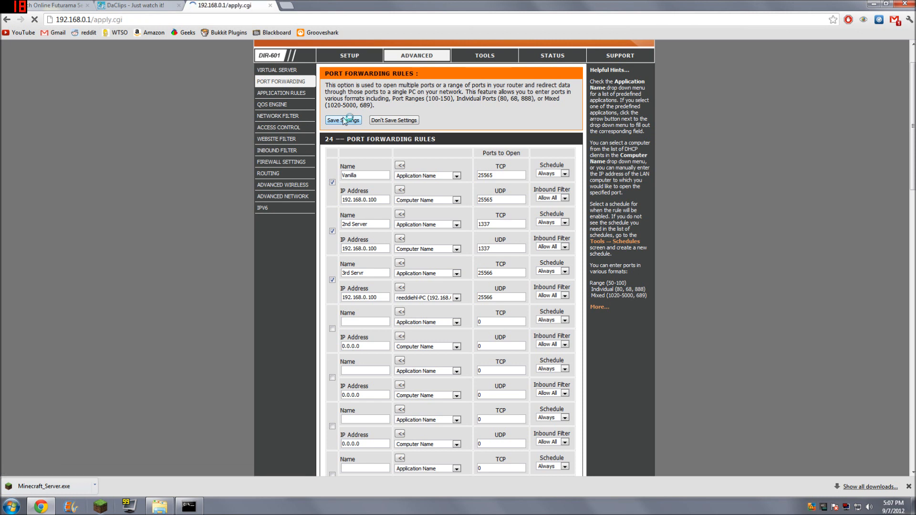
pyautogui.click(343, 121)
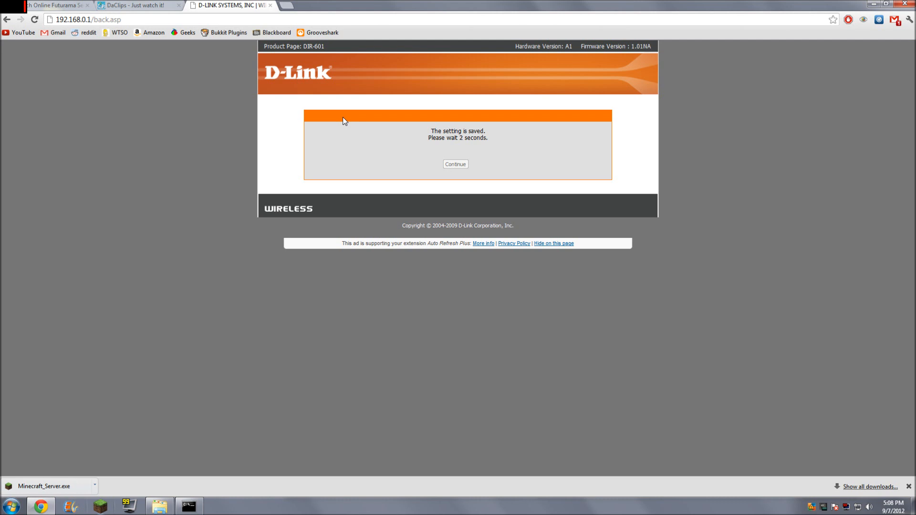
pyautogui.click(320, 5)
pyautogui.write('192.168.1.1')
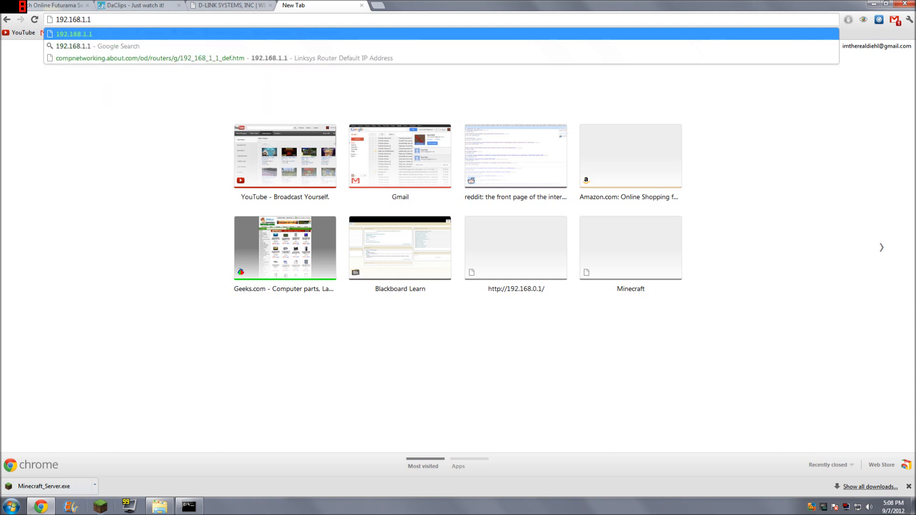
# Sign in to the Linksys WRT54G2 admin at 192.168.1.1 with its username and password.
pyautogui.press('Return')
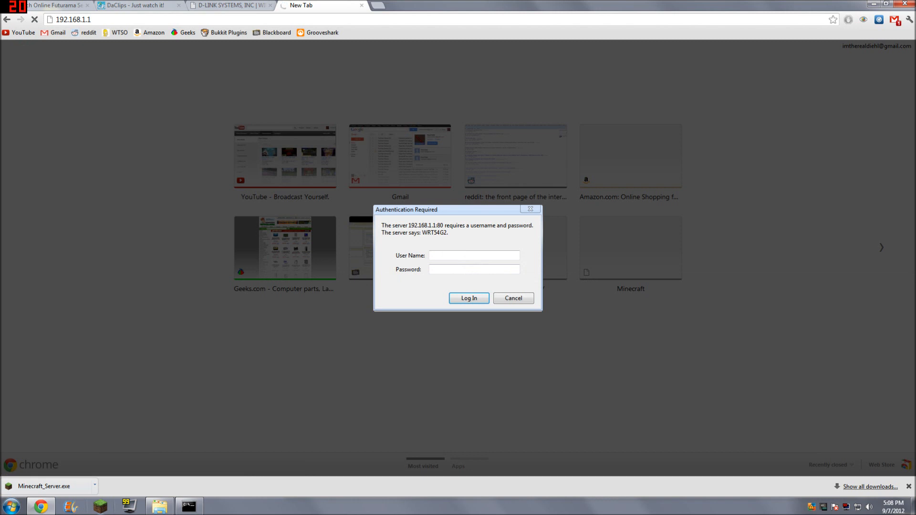
pyautogui.click(473, 255)
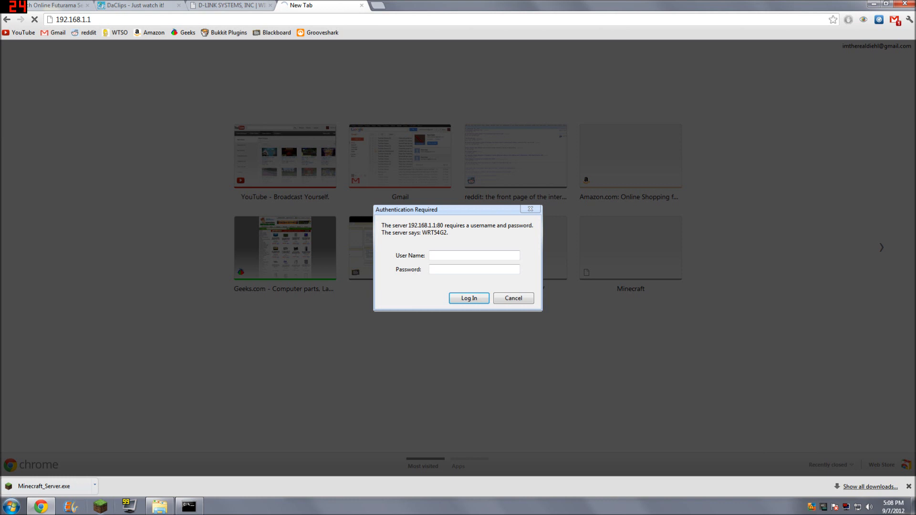
pyautogui.click(474, 269)
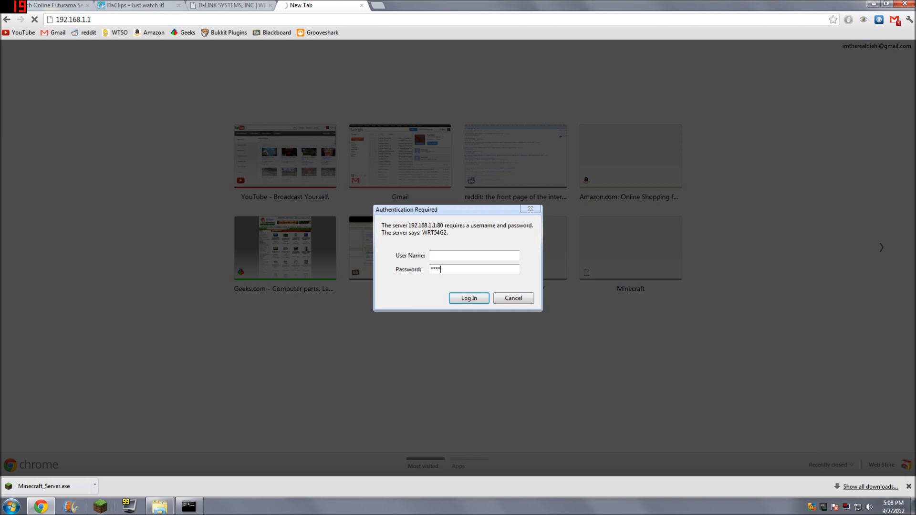
pyautogui.write('*')
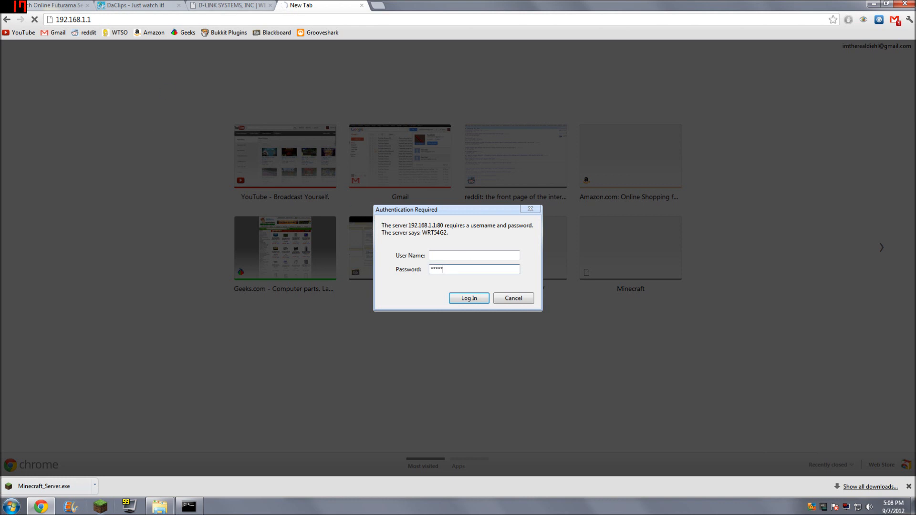
pyautogui.click(468, 298)
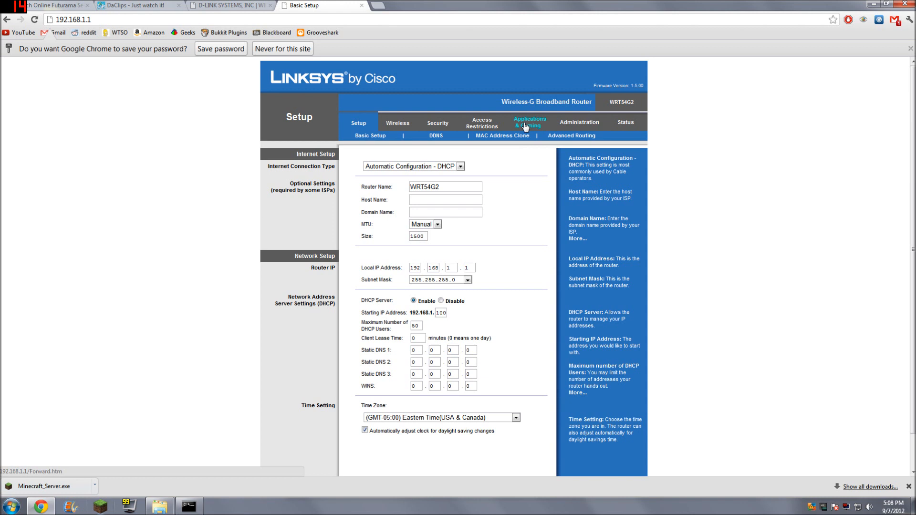
# Save an enabled Linksys rule '3rd Ser' forwarding 25566 to 192.168.1.100.
pyautogui.click(528, 122)
pyautogui.write('3')
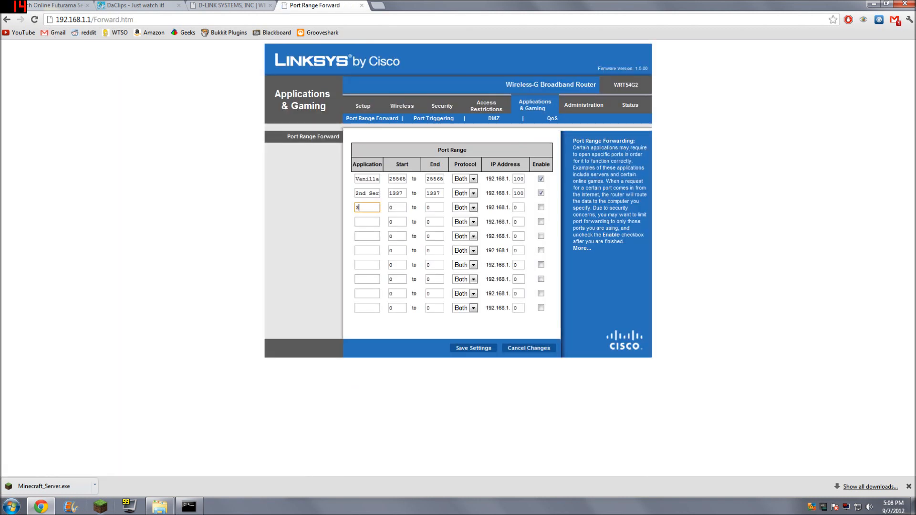
pyautogui.write('rd Ser')
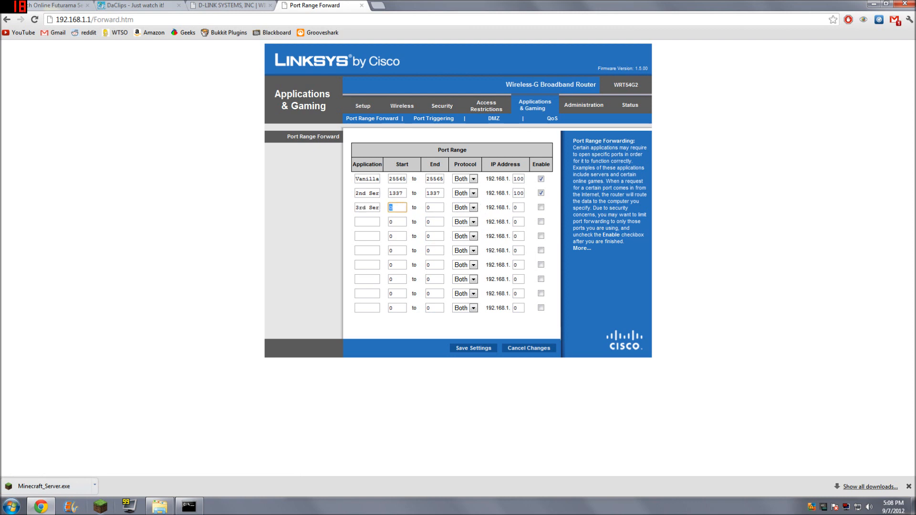
pyautogui.write('25566')
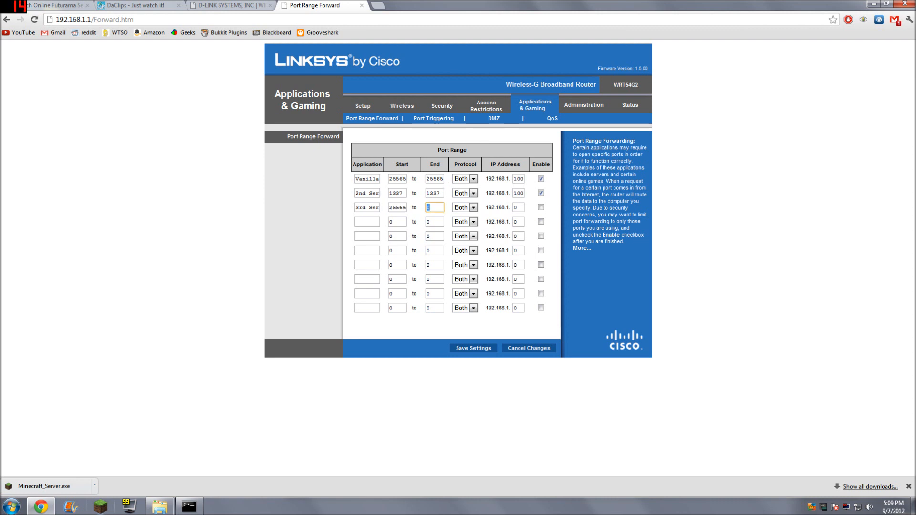
pyautogui.write('25566')
pyautogui.click(518, 207)
pyautogui.write('100')
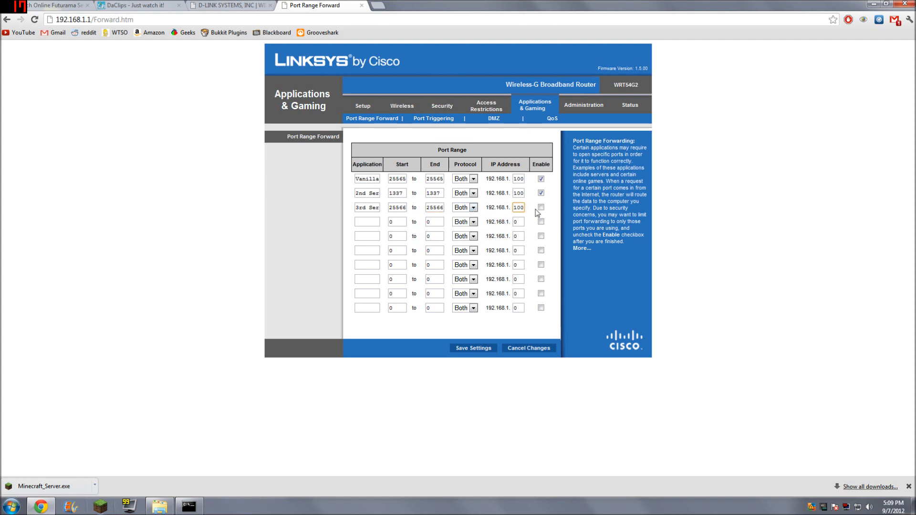
pyautogui.click(540, 208)
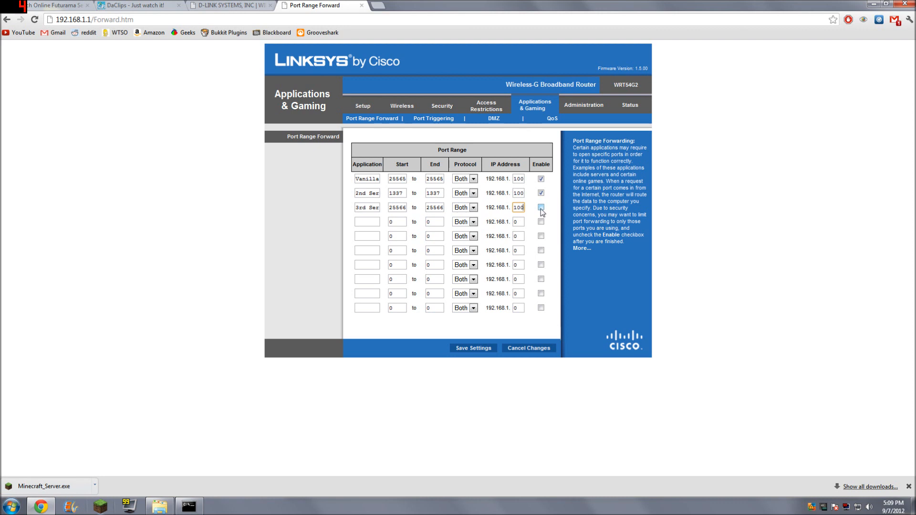
pyautogui.click(540, 208)
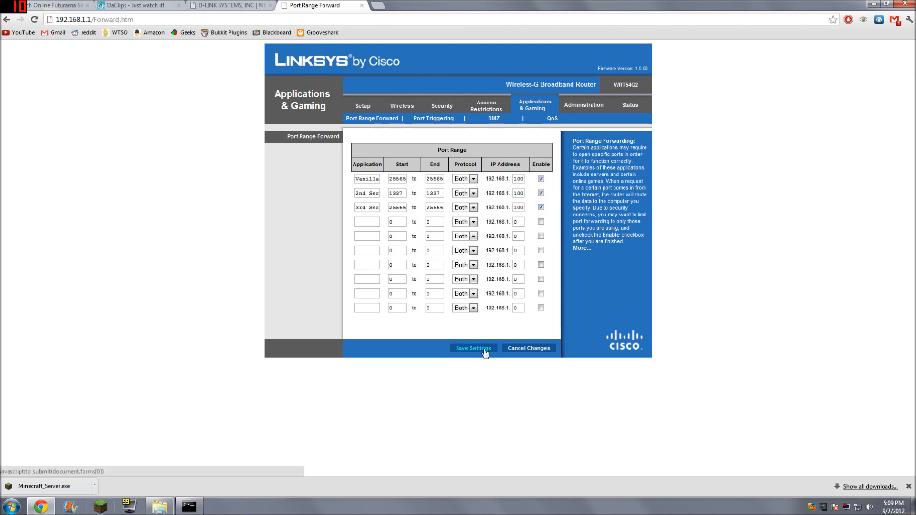
pyautogui.click(474, 348)
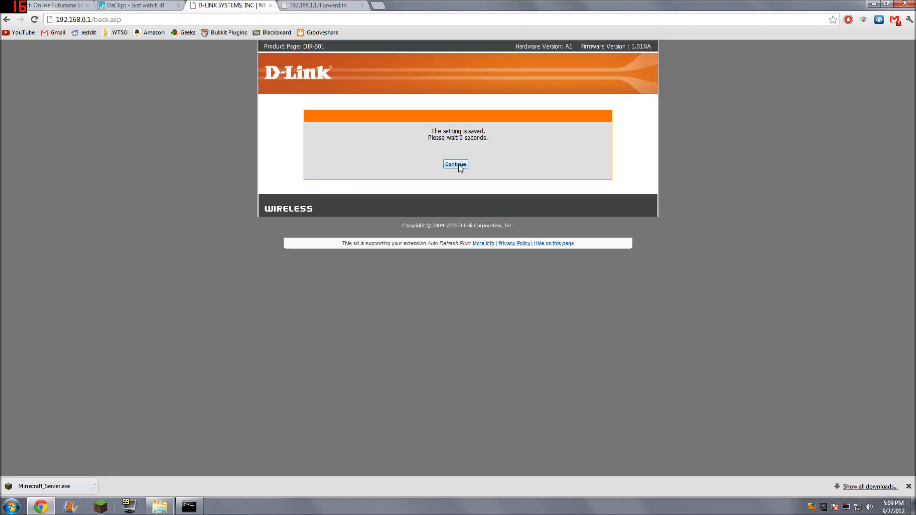
pyautogui.click(455, 164)
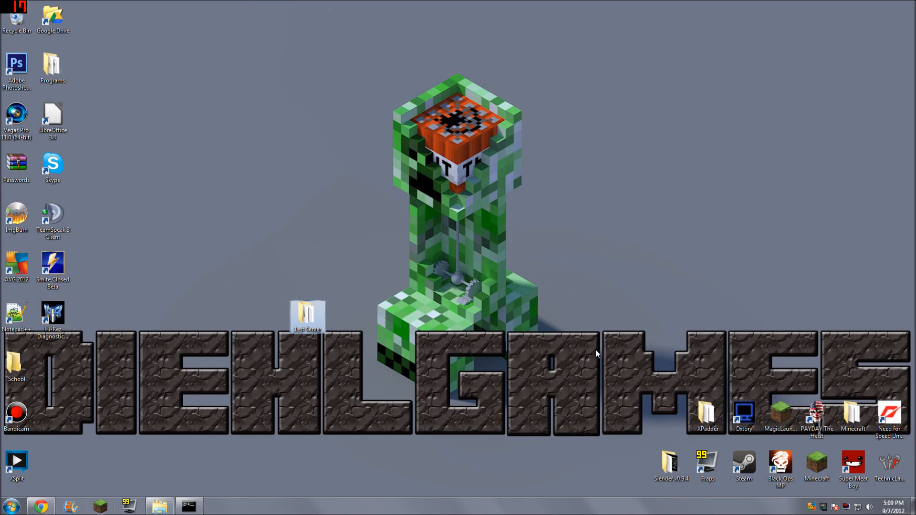
# Launch Minecraft_Server.exe from the Test Server folder, then return to Chrome's Linksys page.
pyautogui.doubleClick(307, 315)
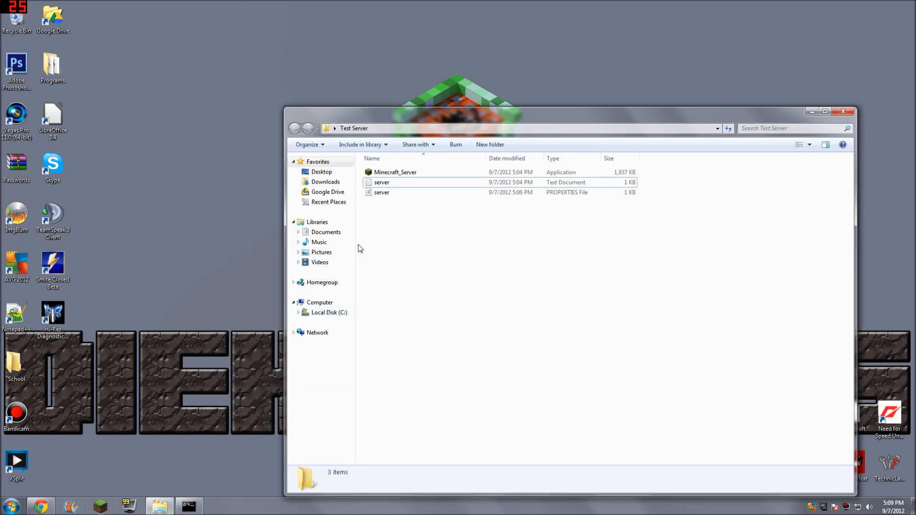
pyautogui.click(395, 172)
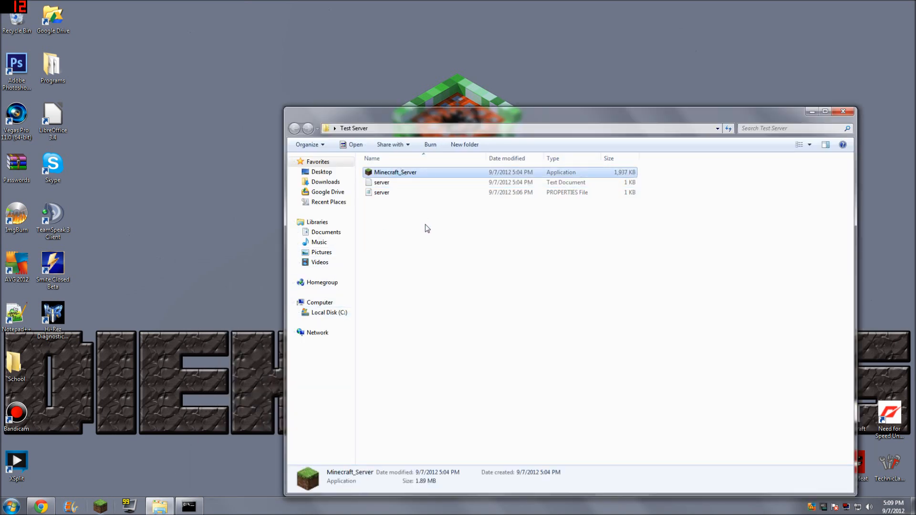
pyautogui.doubleClick(395, 172)
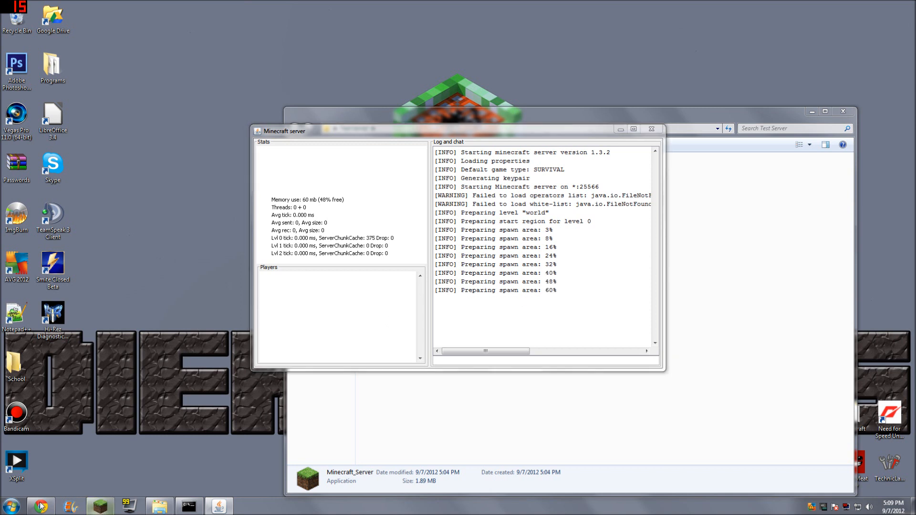
pyautogui.click(40, 506)
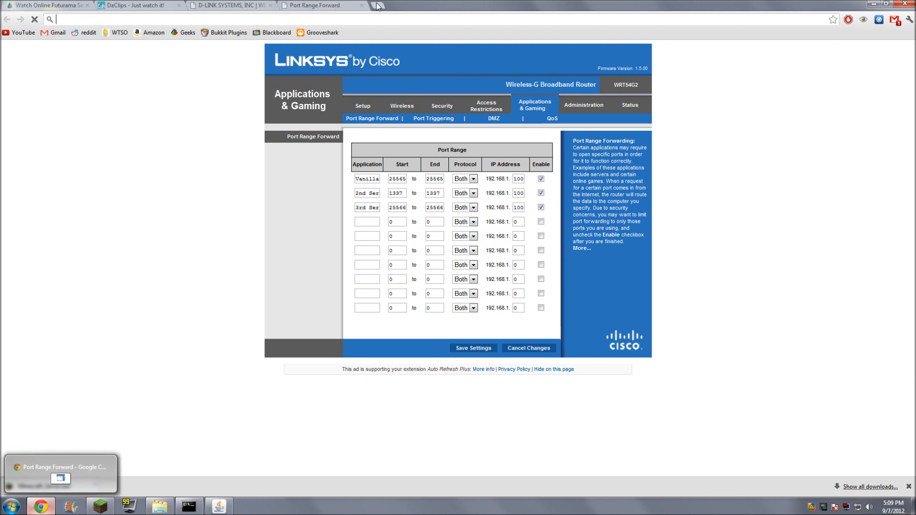
pyautogui.write('ipchicken.')
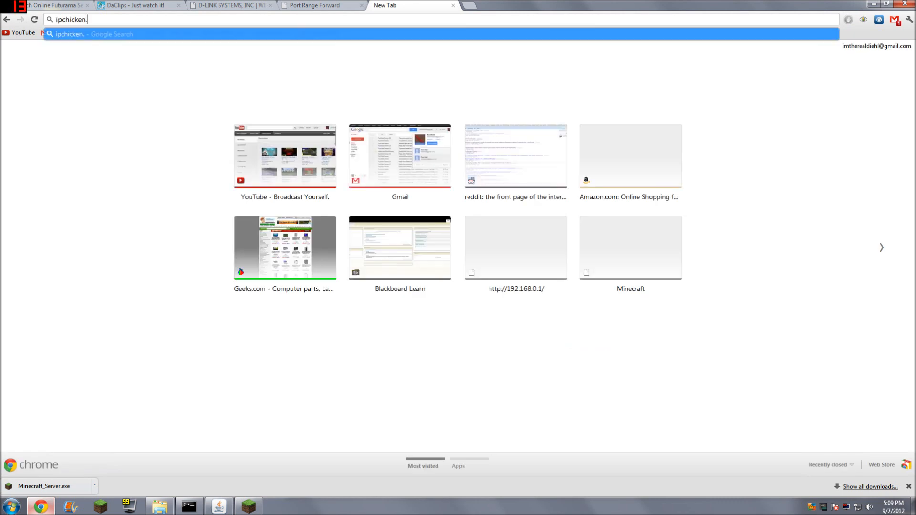
pyautogui.press('Return')
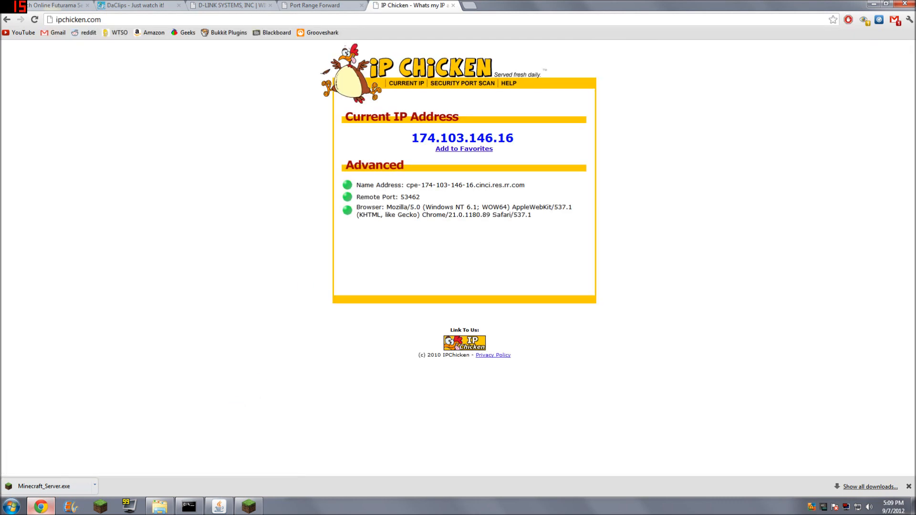
pyautogui.doubleClick(462, 138)
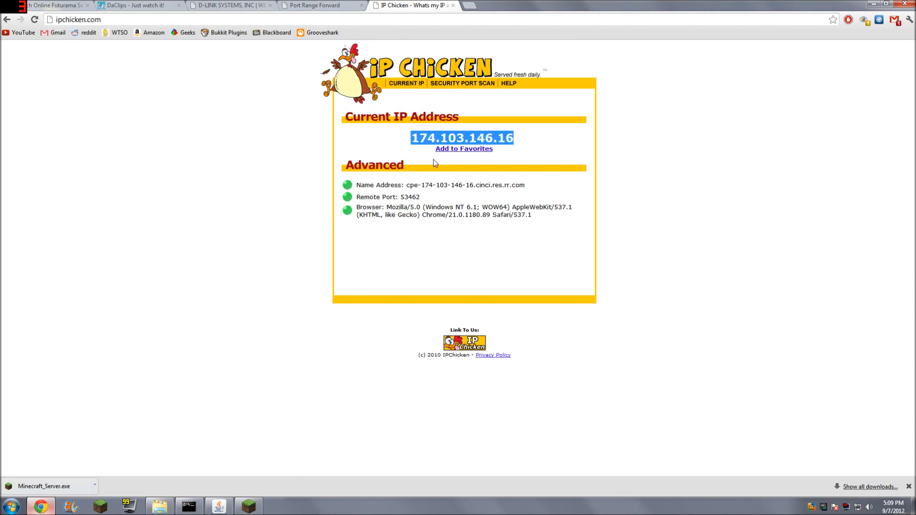
pyautogui.click(247, 506)
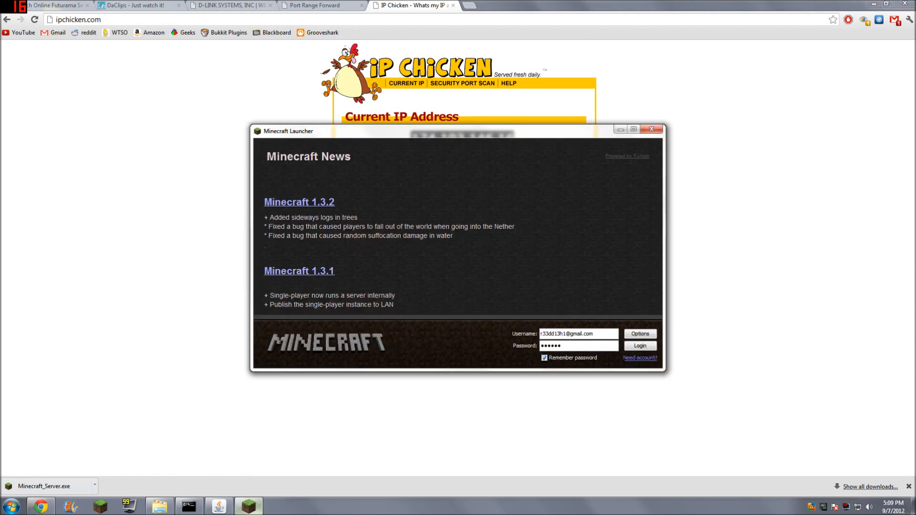
# Log in to the Minecraft launcher and connect to a game through the Multiplayer menu.
pyautogui.click(639, 346)
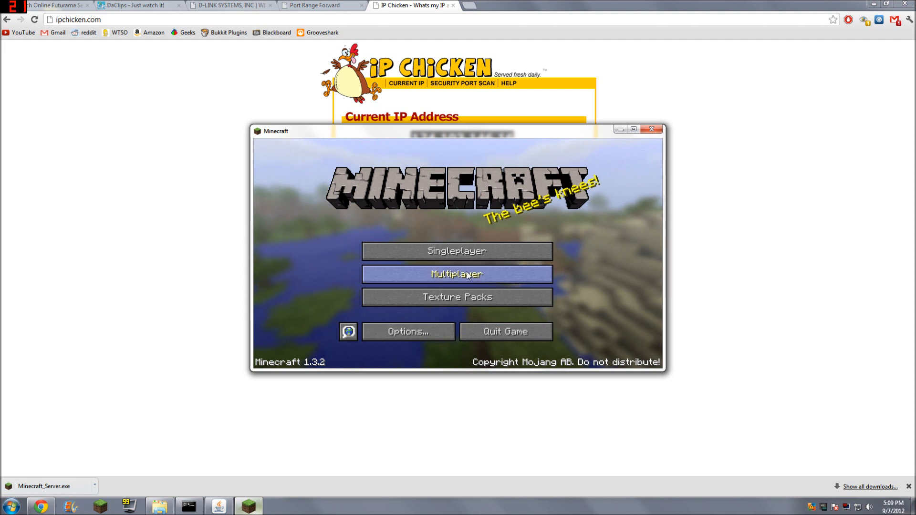
pyautogui.click(456, 274)
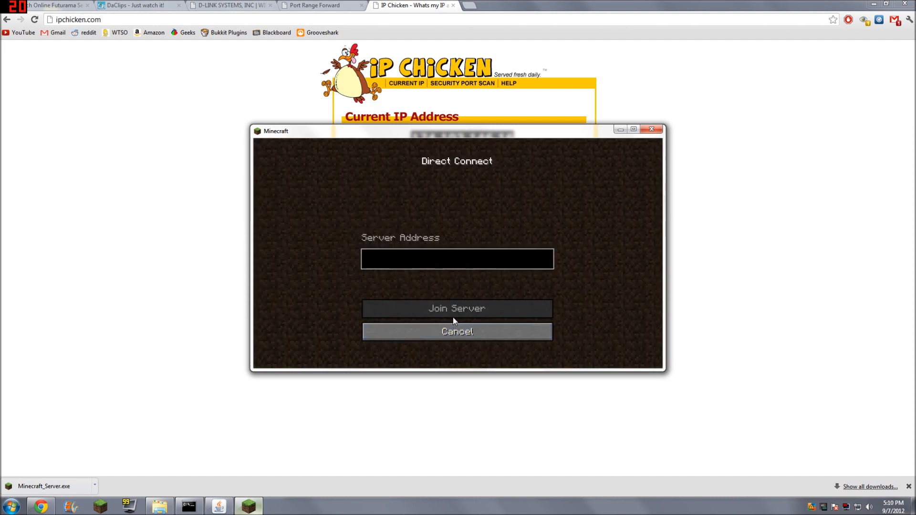
pyautogui.click(456, 308)
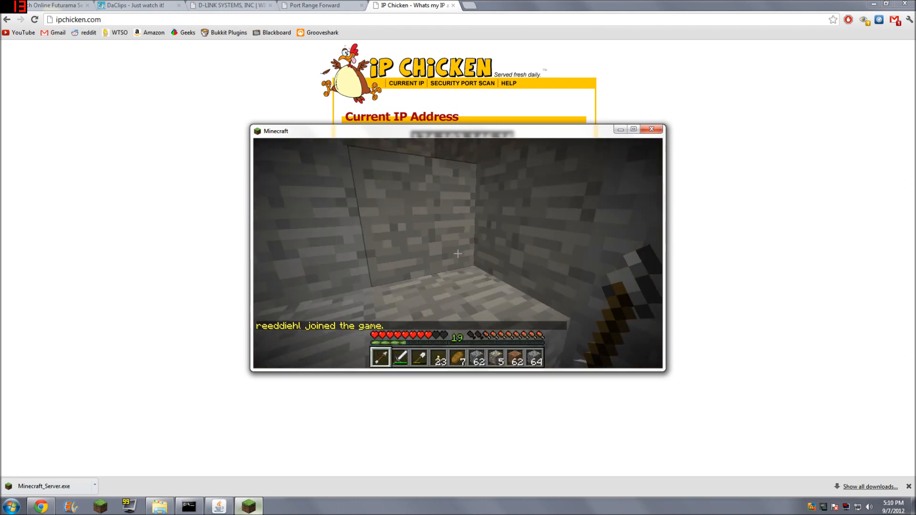
pyautogui.moveTo(458, 253)
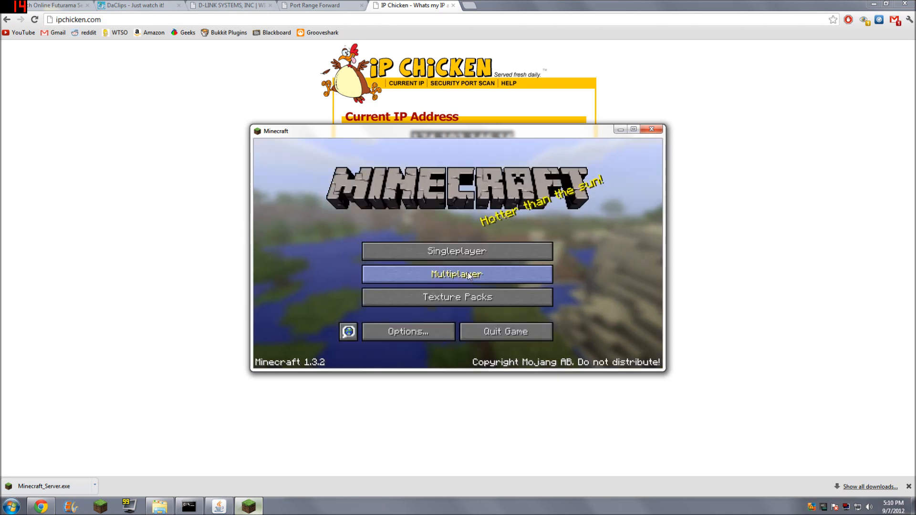
pyautogui.click(456, 274)
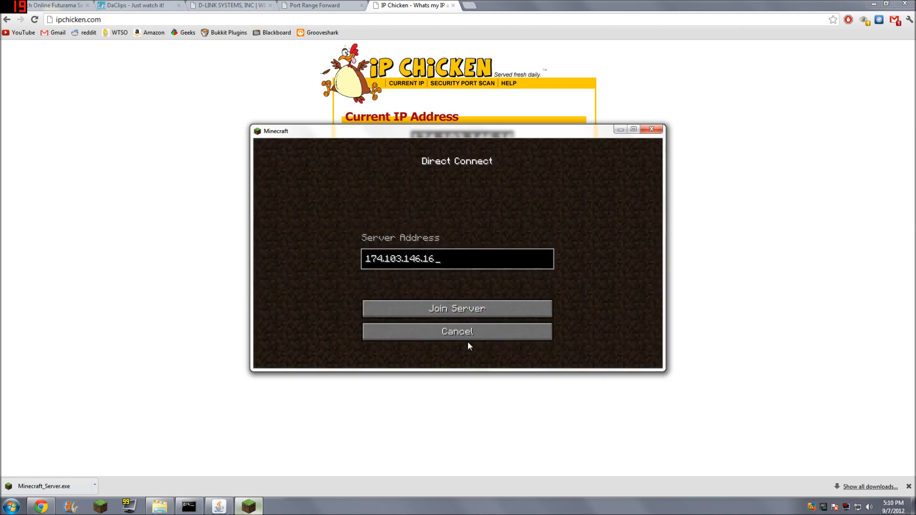
pyautogui.write(':25566')
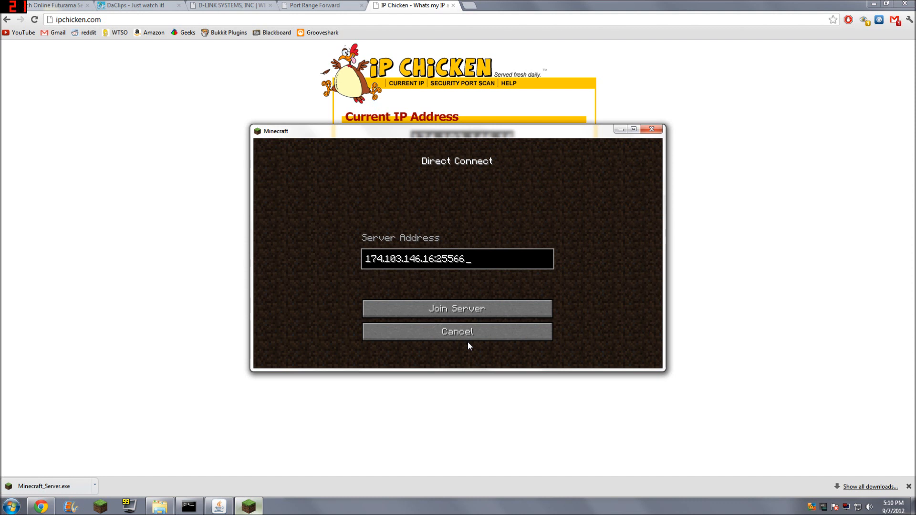
pyautogui.moveTo(440, 294)
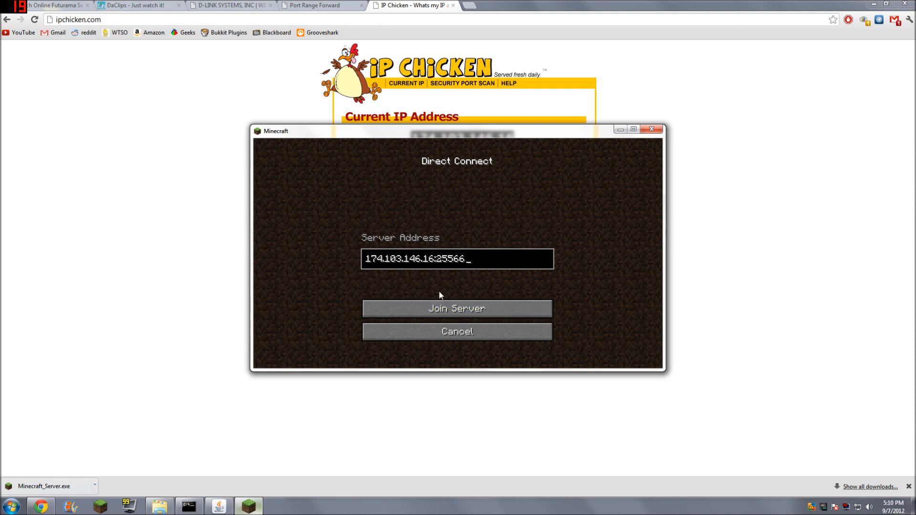
pyautogui.click(456, 309)
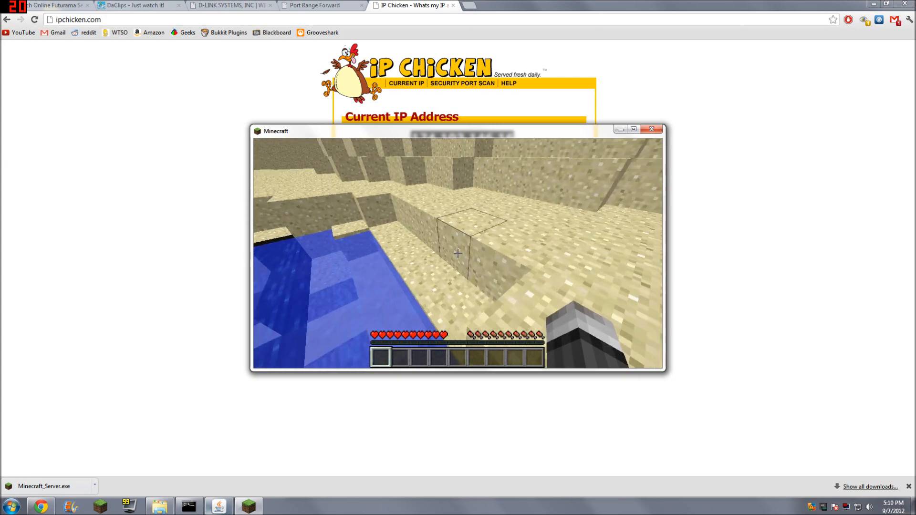
pyautogui.moveTo(458, 253)
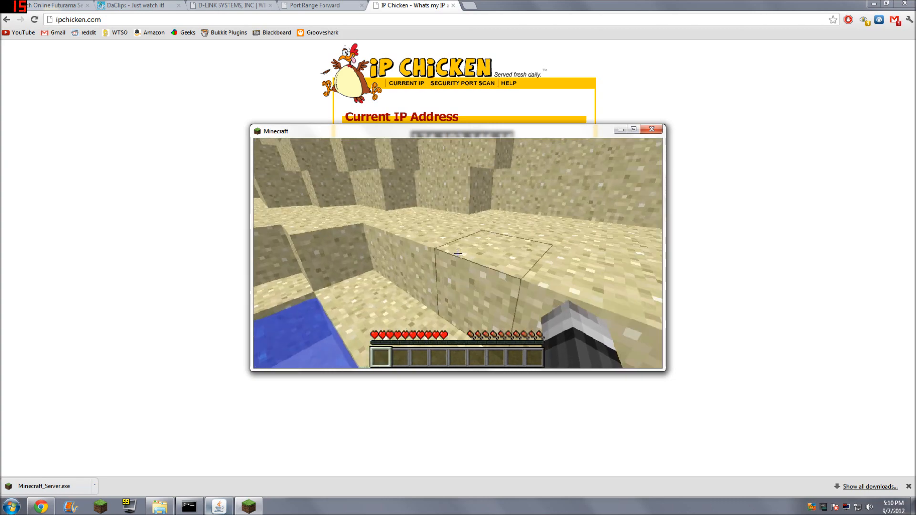